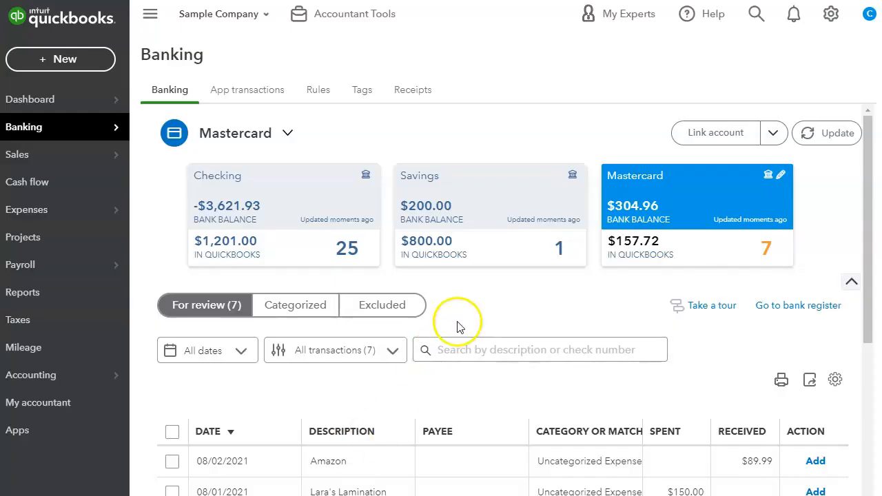
mouse_move(609, 299)
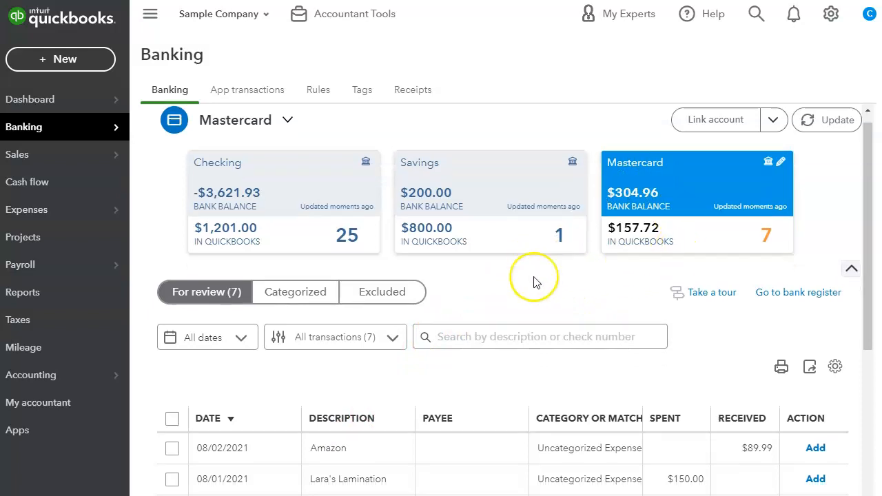
- Expand the $18.97 Bob's Burger charge, review its 07/12/2021 Credit Card Expense match, and accept it
scroll(down, 3)
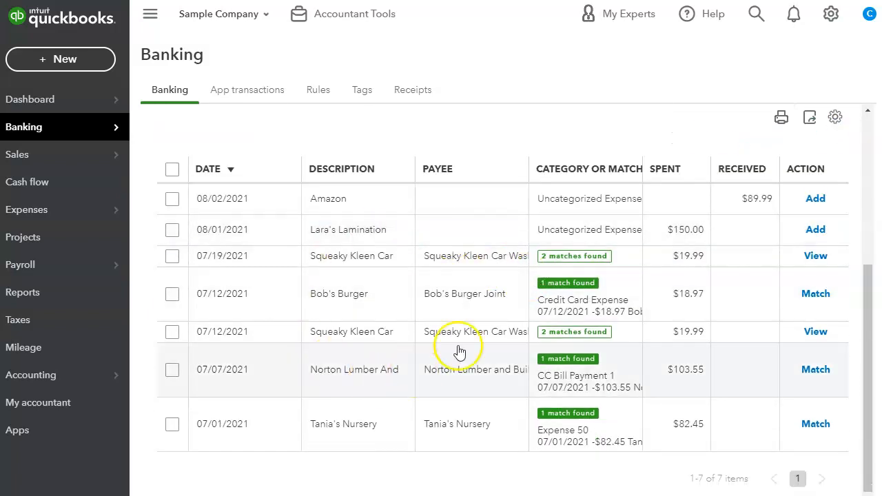
scroll(up, 3)
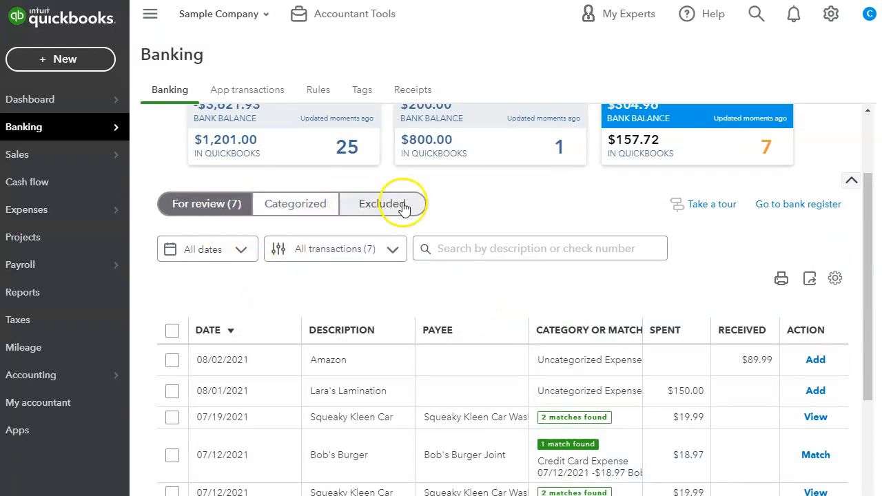
mouse_move(295, 193)
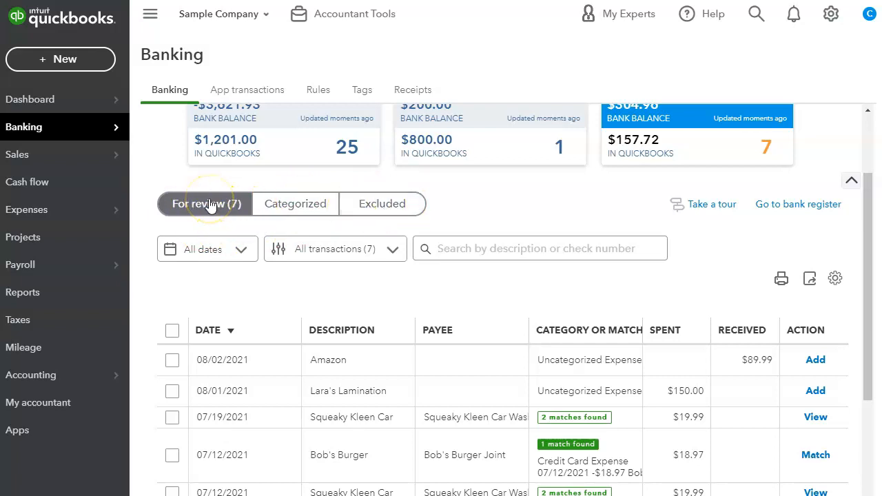
scroll(down, 3)
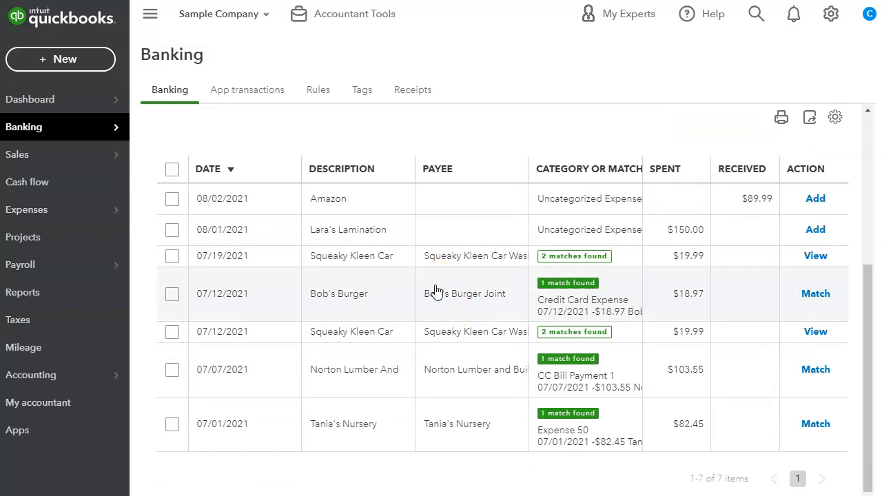
mouse_move(410, 342)
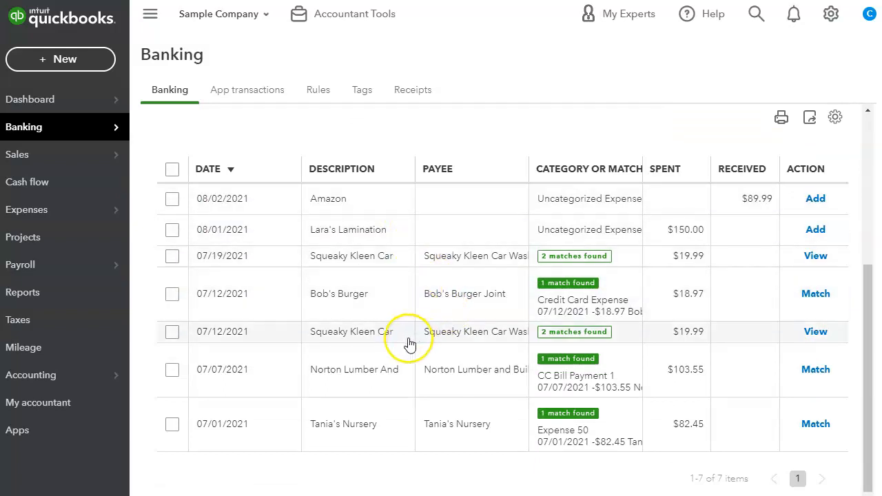
mouse_move(410, 342)
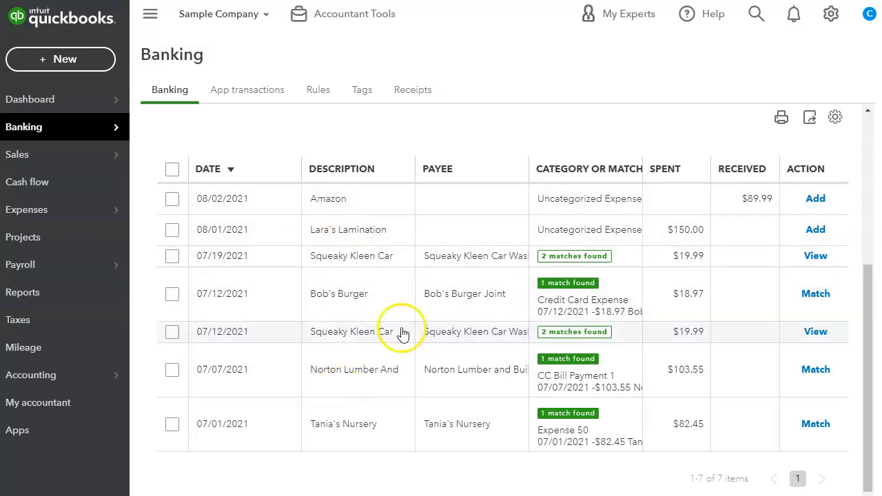
mouse_move(668, 309)
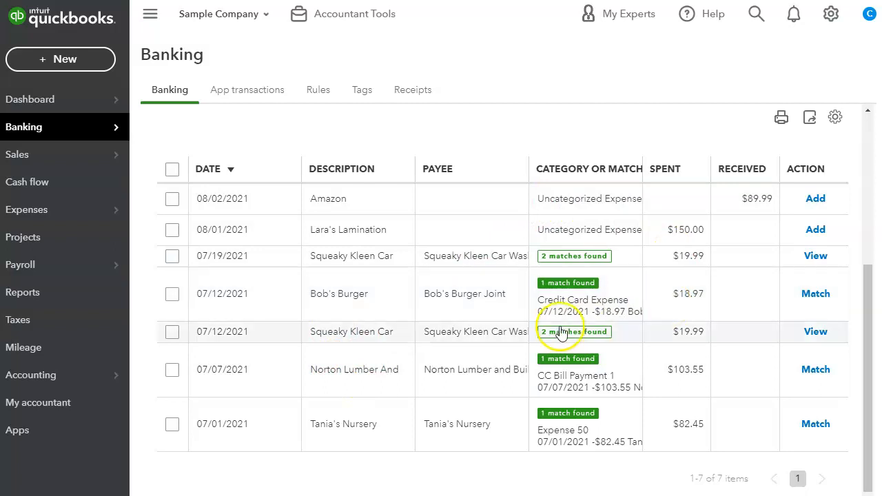
mouse_move(545, 324)
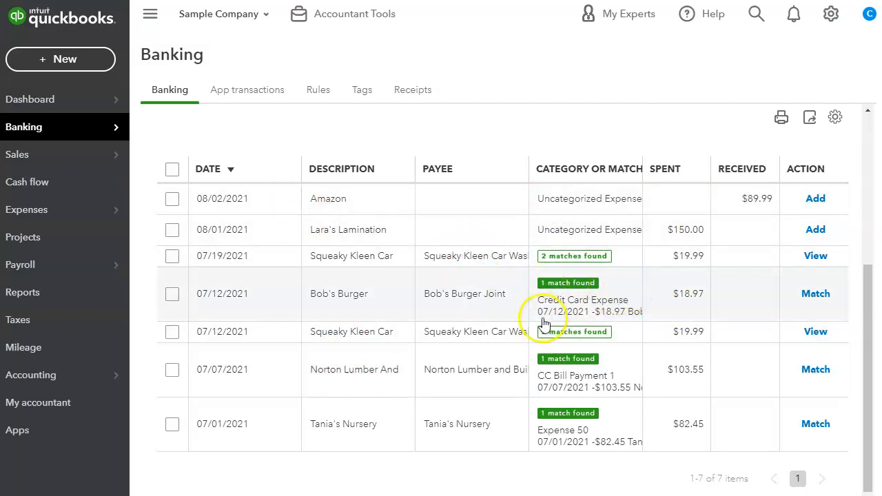
mouse_move(777, 310)
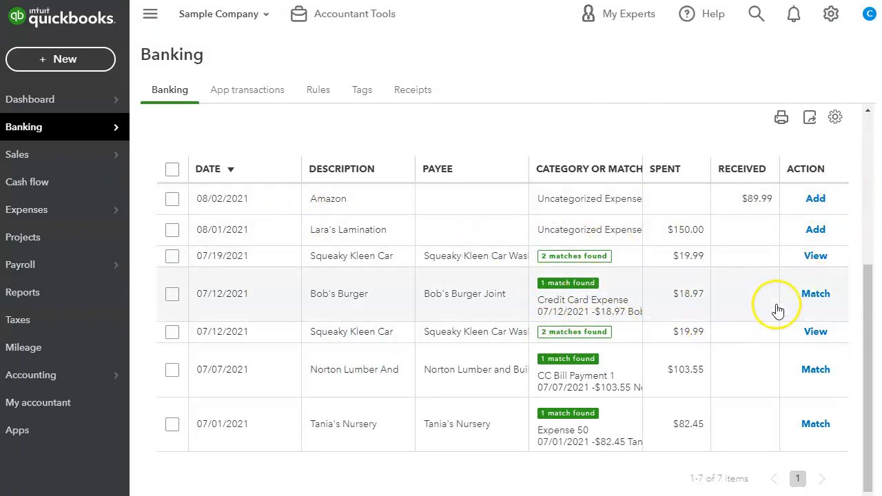
mouse_move(329, 309)
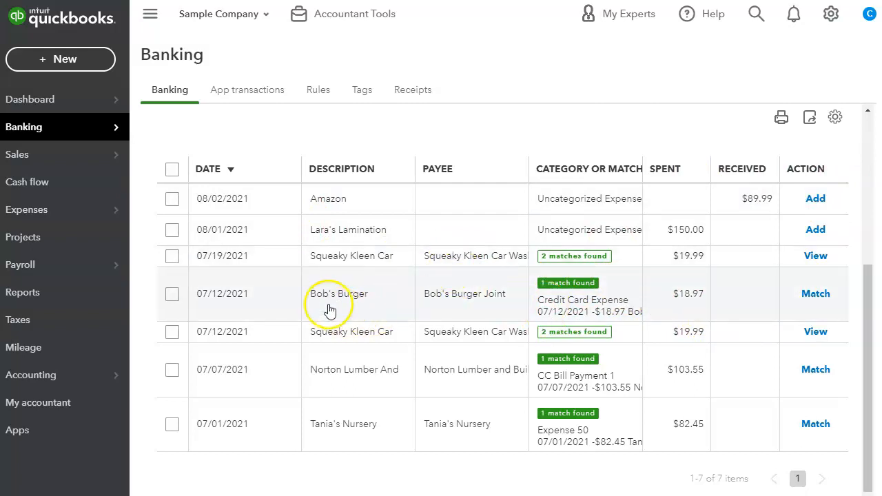
click(339, 293)
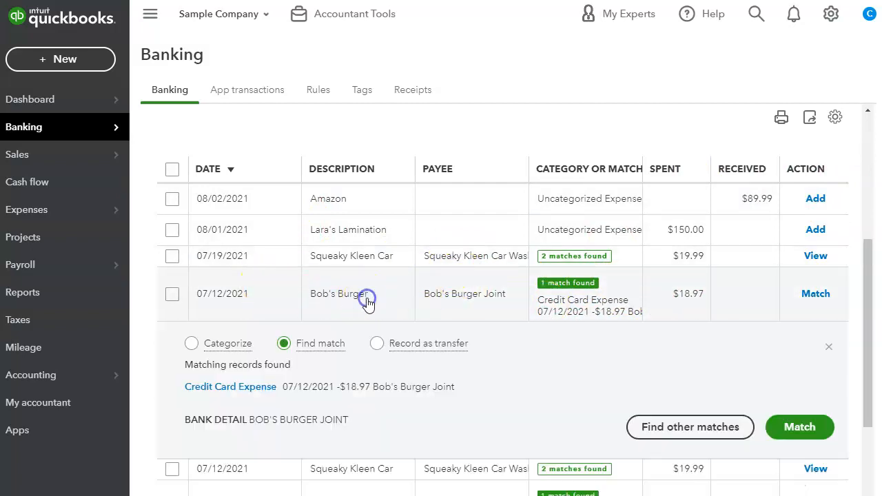
mouse_move(497, 353)
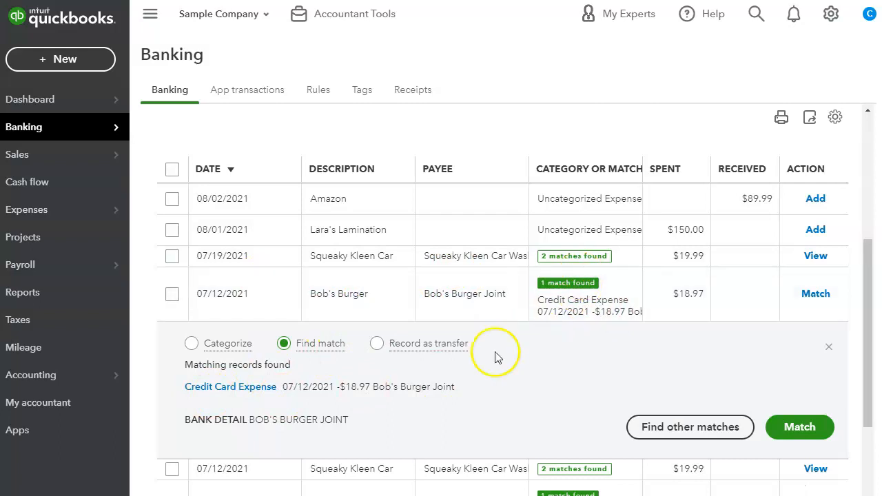
mouse_move(392, 384)
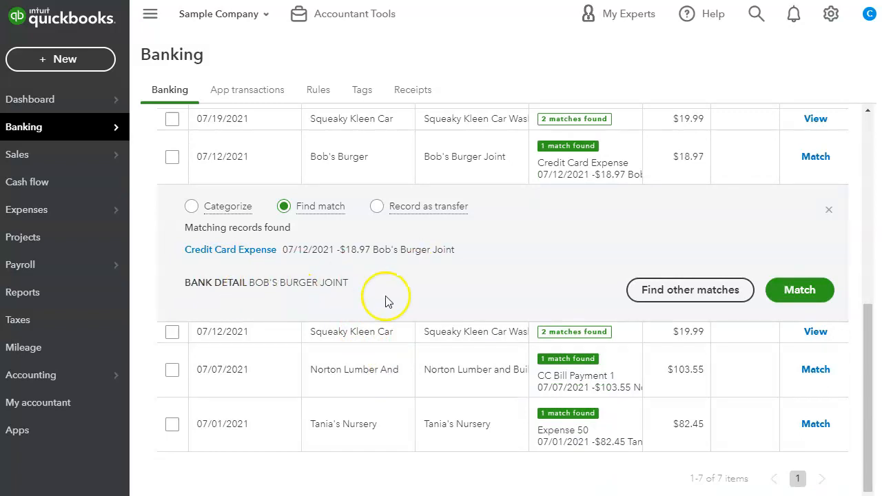
mouse_move(207, 275)
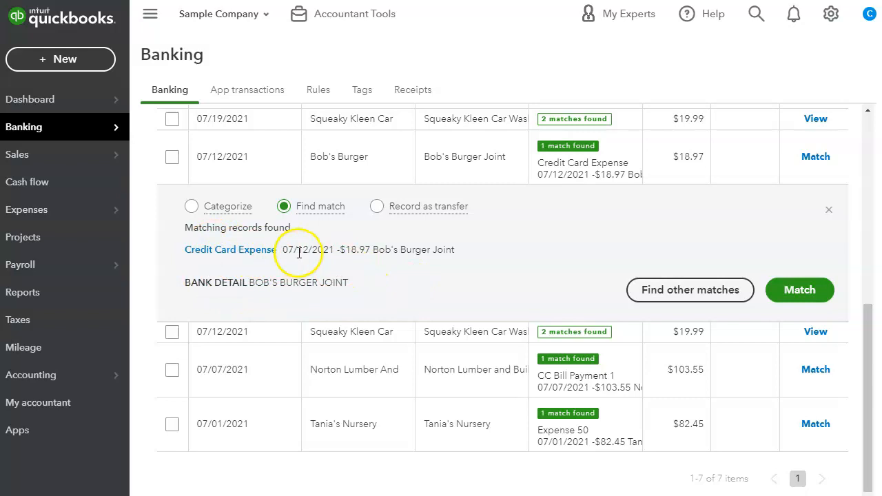
mouse_move(402, 268)
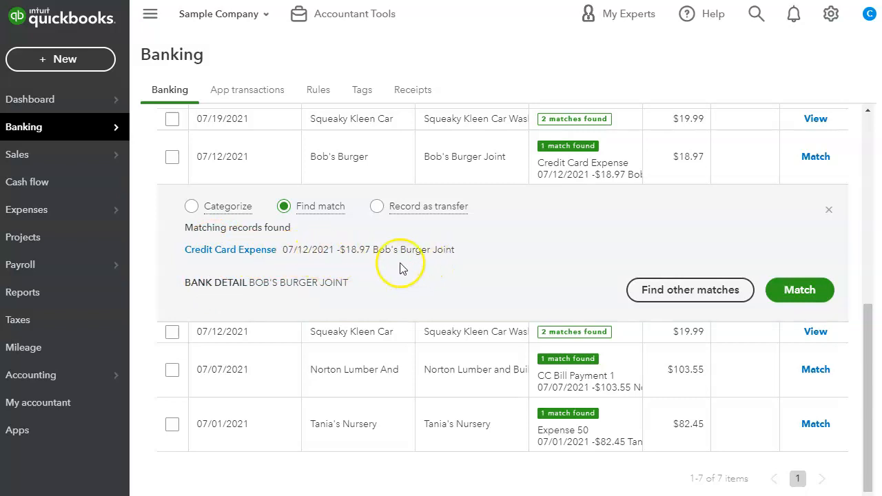
mouse_move(399, 290)
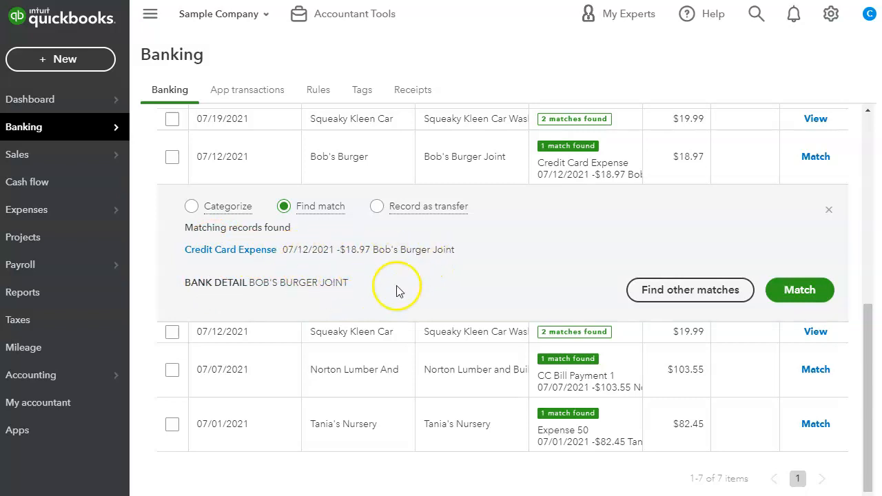
mouse_move(479, 275)
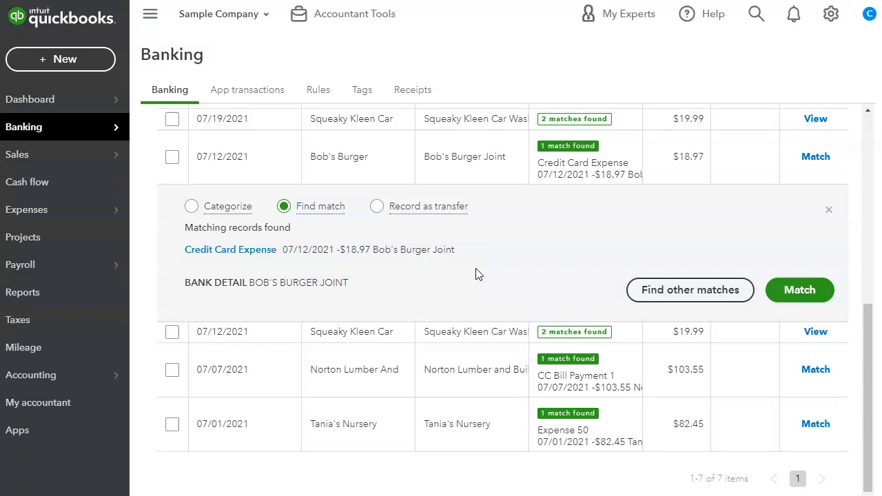
scroll(up, 3)
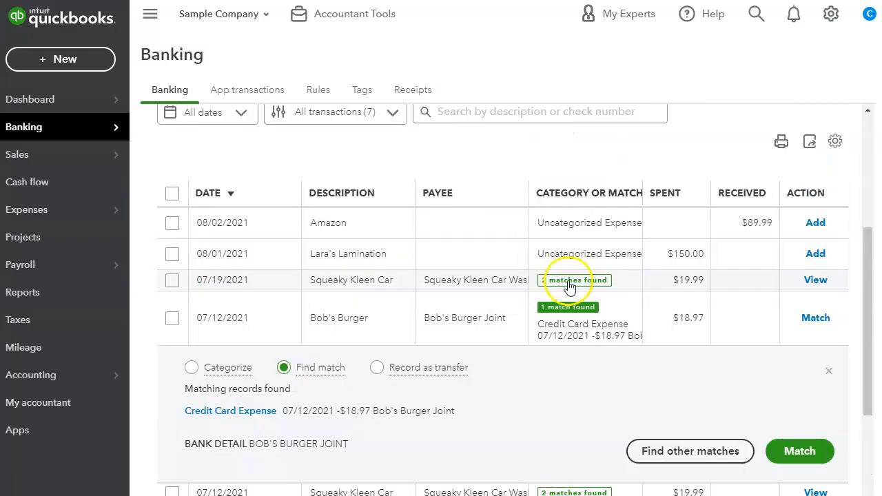
scroll(down, 3)
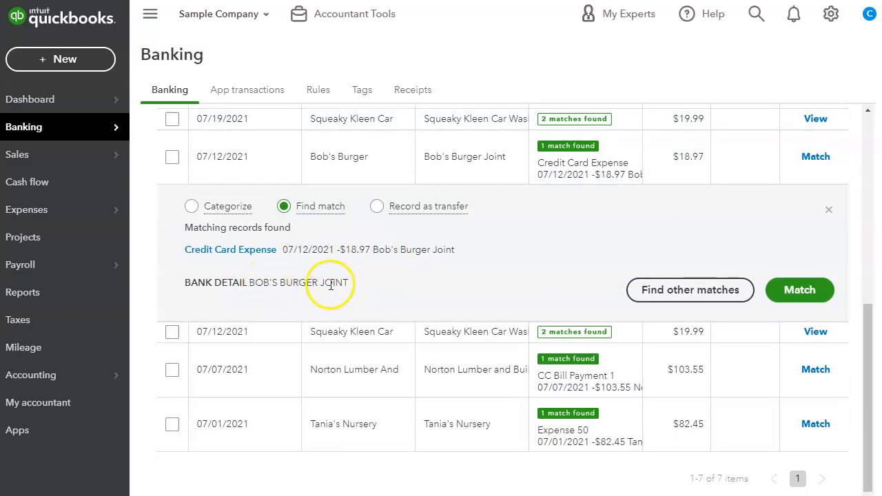
mouse_move(324, 252)
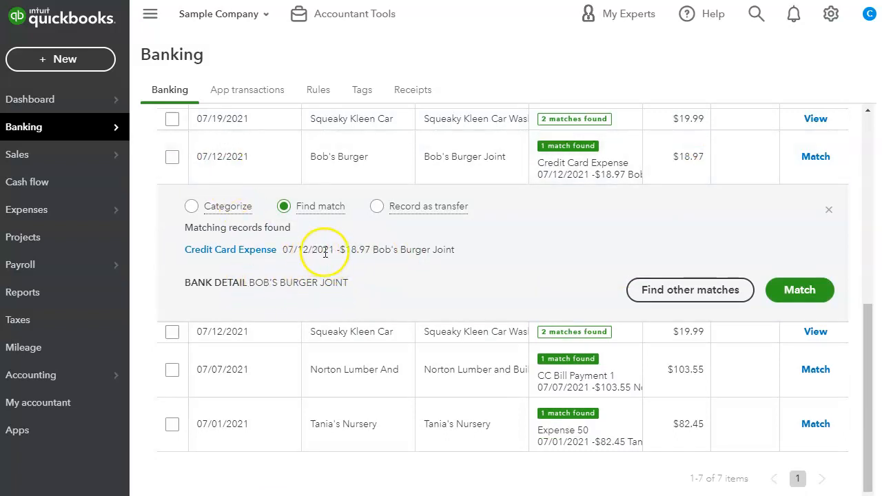
mouse_move(303, 255)
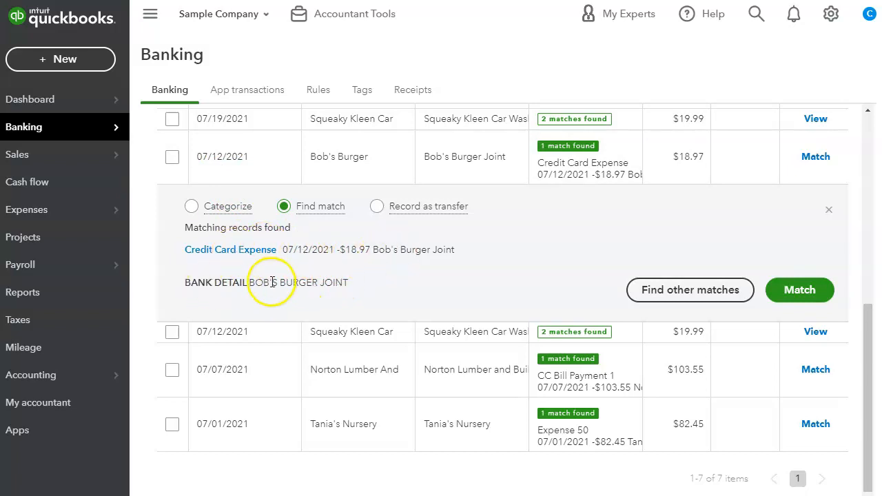
mouse_move(602, 186)
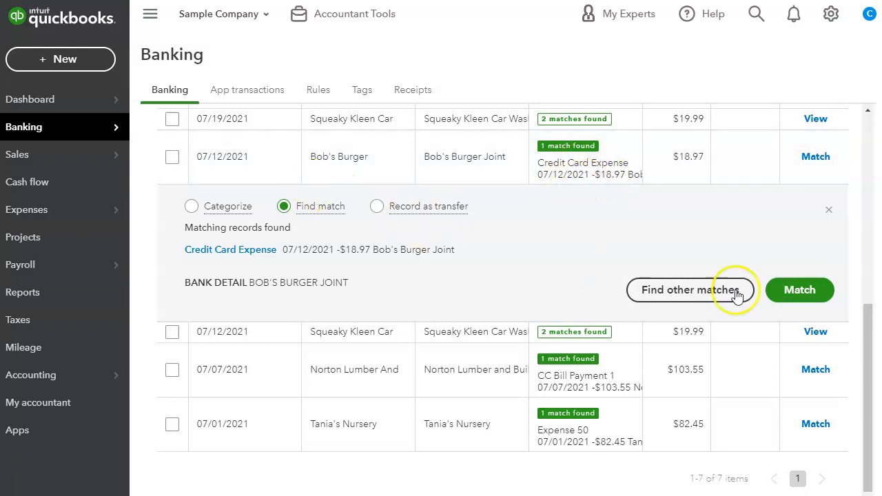
mouse_move(848, 269)
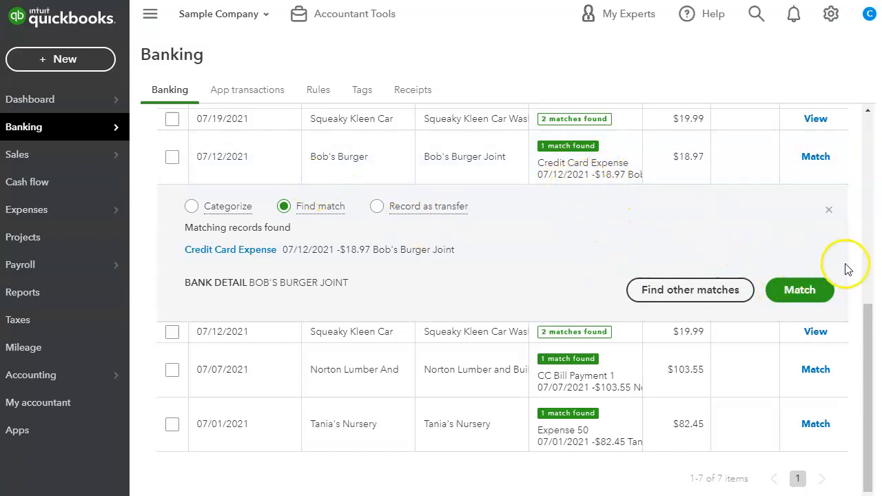
click(799, 289)
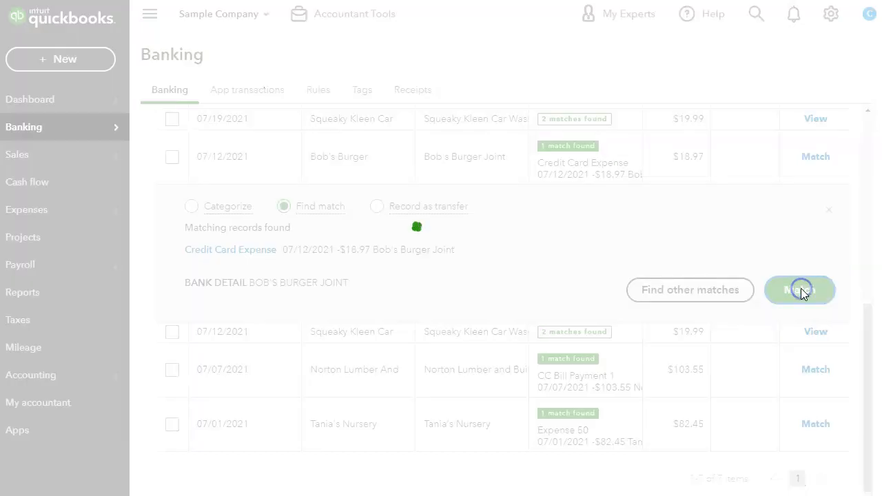
- Confirm the Bob's Burger match and expand the 07/19/2021 Squeaky Kleen Car charge's two matches
click(799, 289)
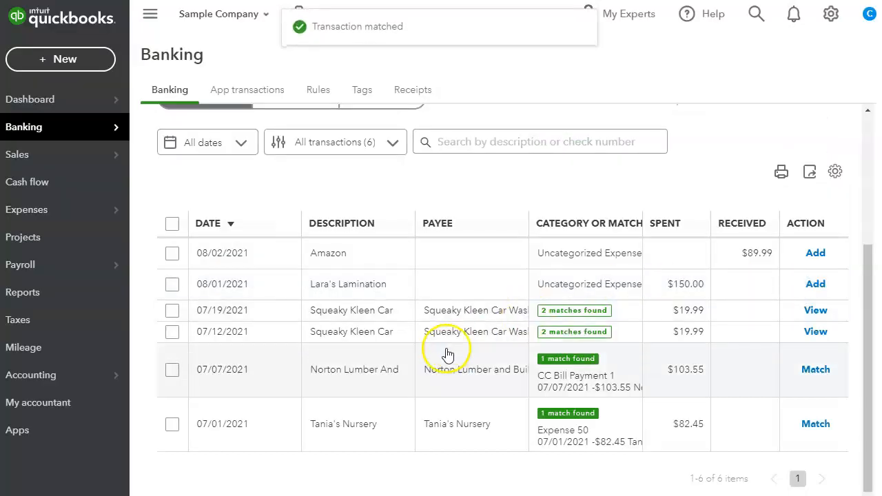
mouse_move(445, 355)
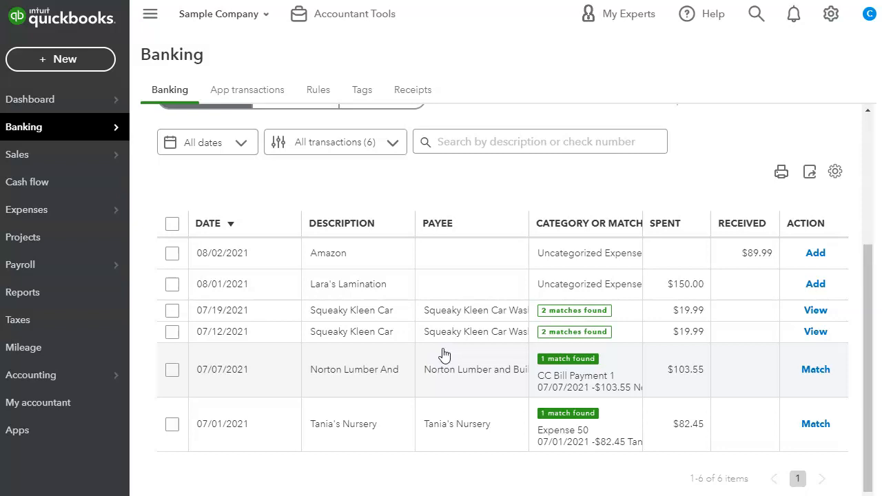
click(816, 311)
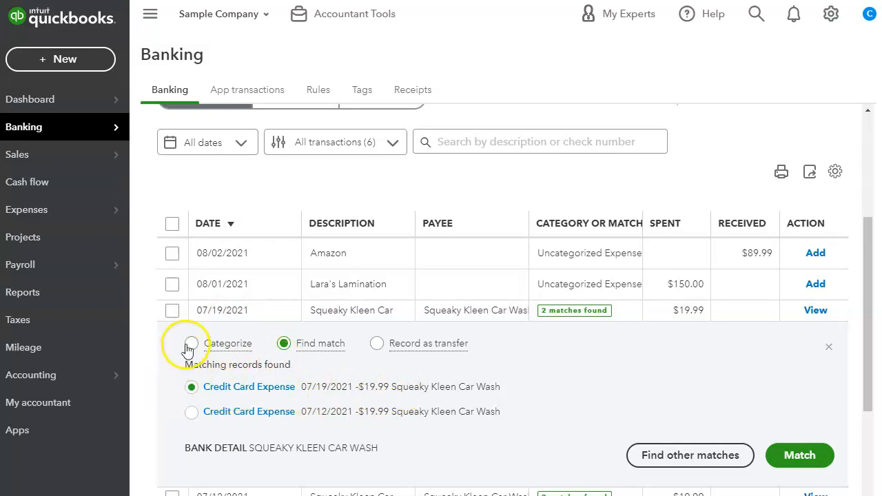
- Try Categorize on the 07/19/2021 Squeaky Kleen Car charge, then list its two matching expenses
click(191, 343)
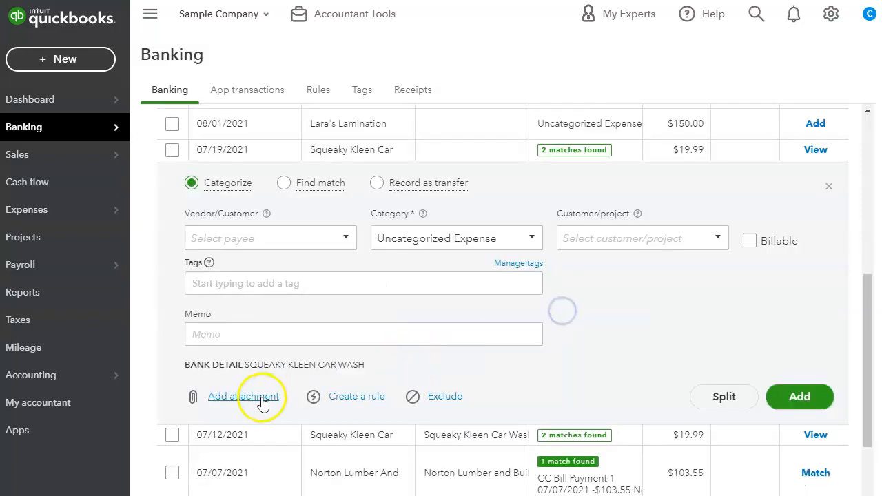
click(284, 182)
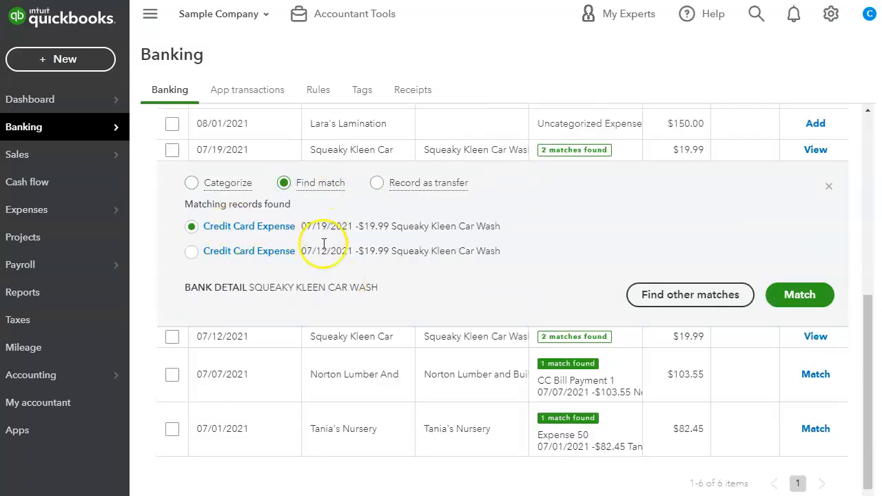
mouse_move(338, 263)
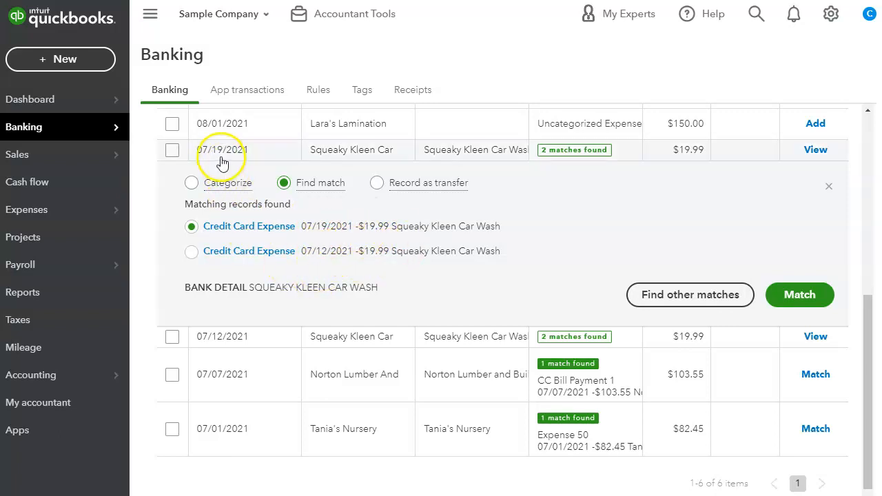
mouse_move(732, 144)
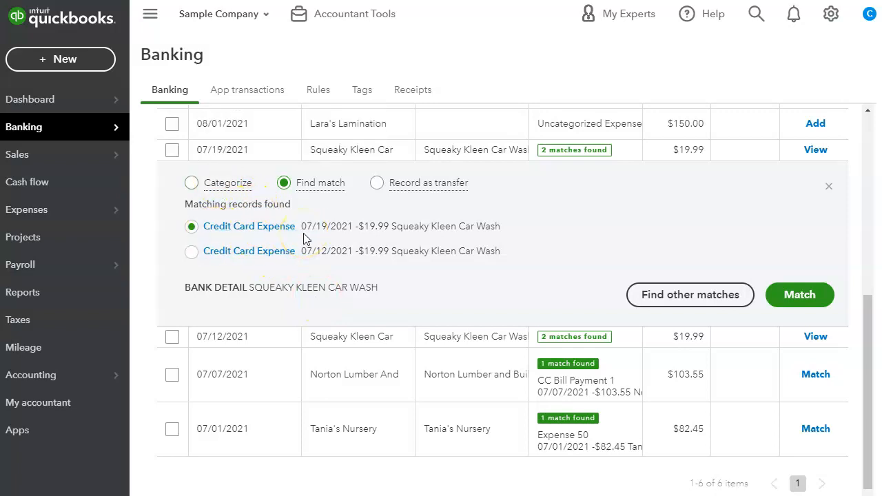
mouse_move(261, 225)
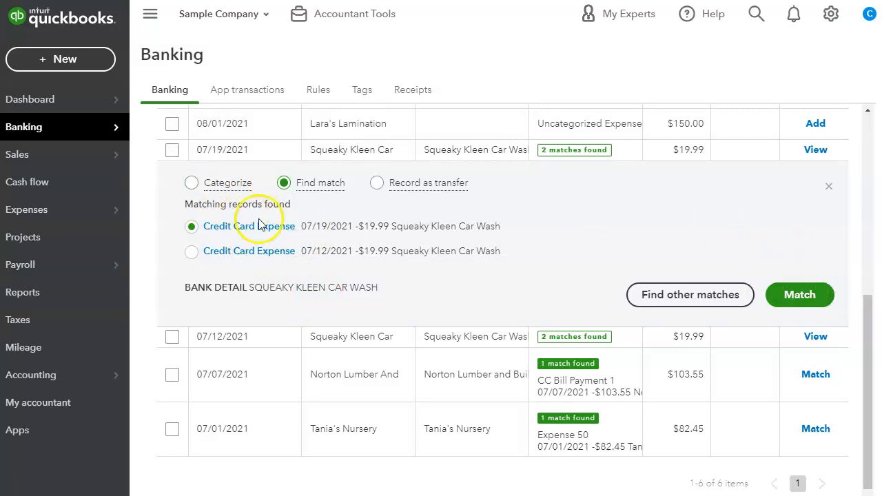
mouse_move(351, 238)
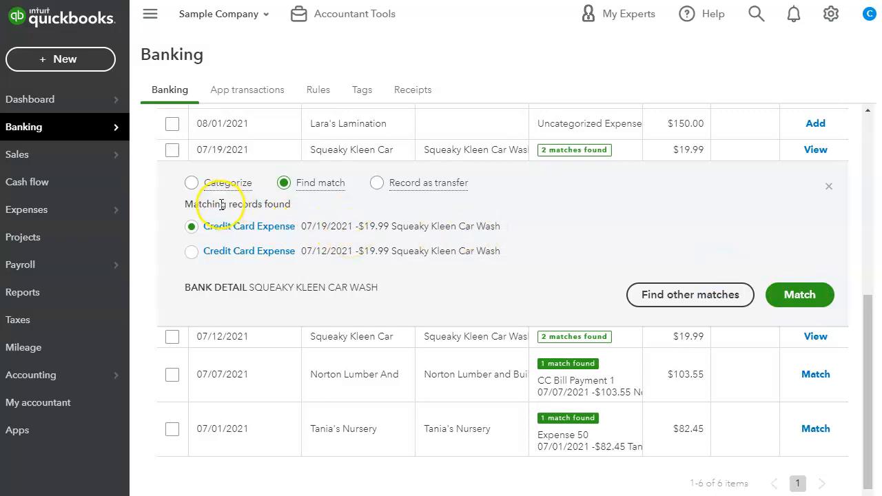
mouse_move(502, 198)
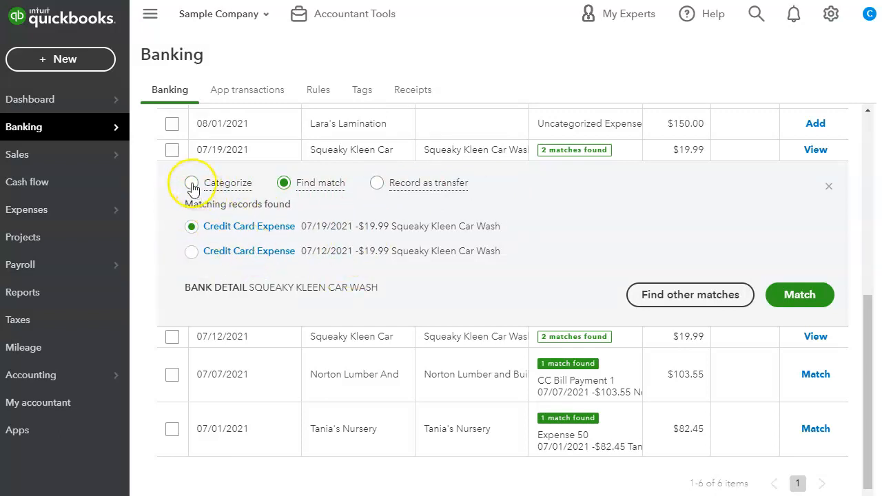
- Switch the $19.99 Squeaky Kleen Car charge to Categorize, defaulting to Uncategorized Expense
click(191, 182)
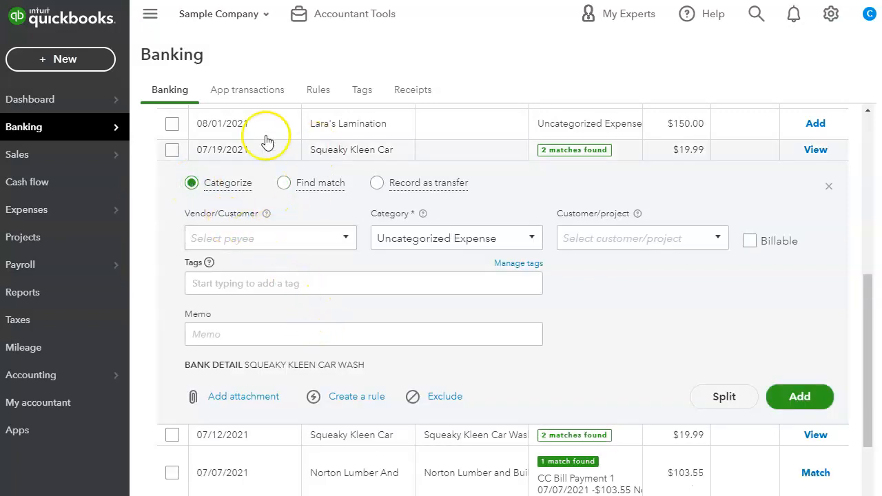
mouse_move(427, 163)
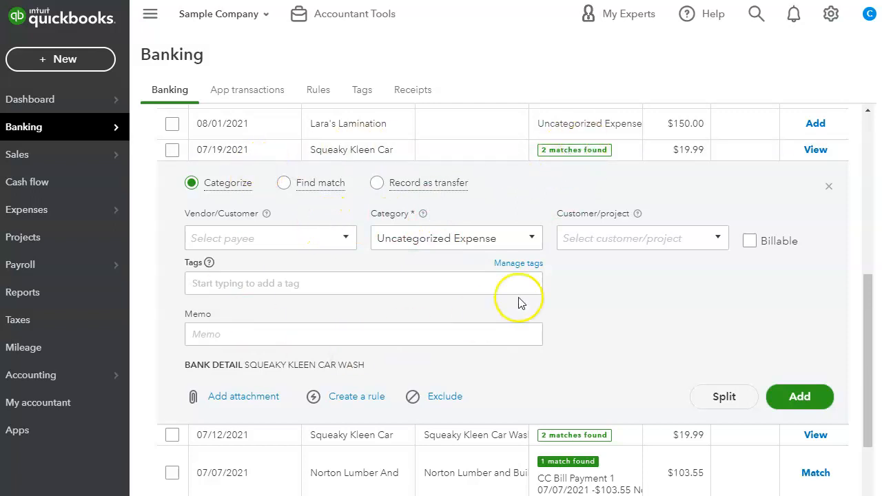
mouse_move(215, 164)
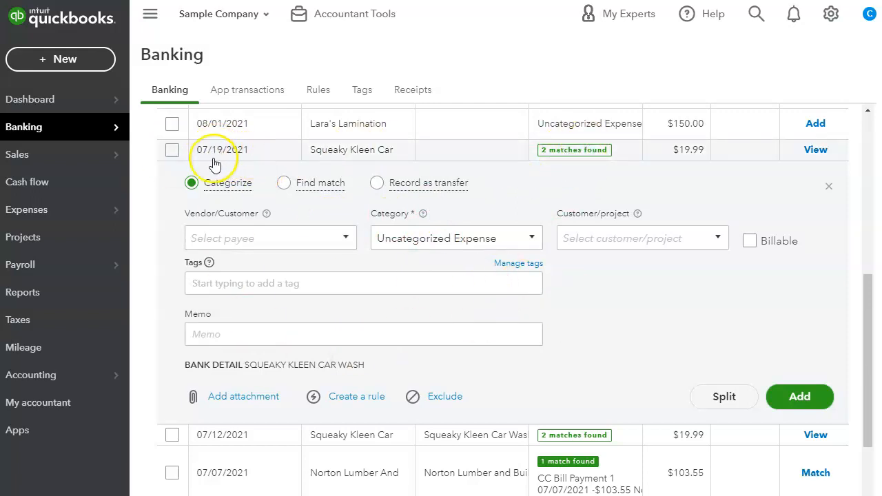
mouse_move(238, 162)
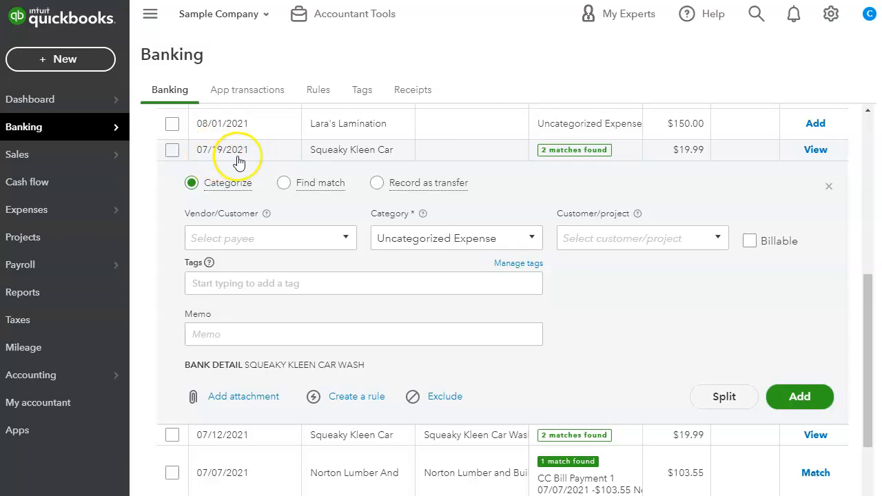
mouse_move(285, 183)
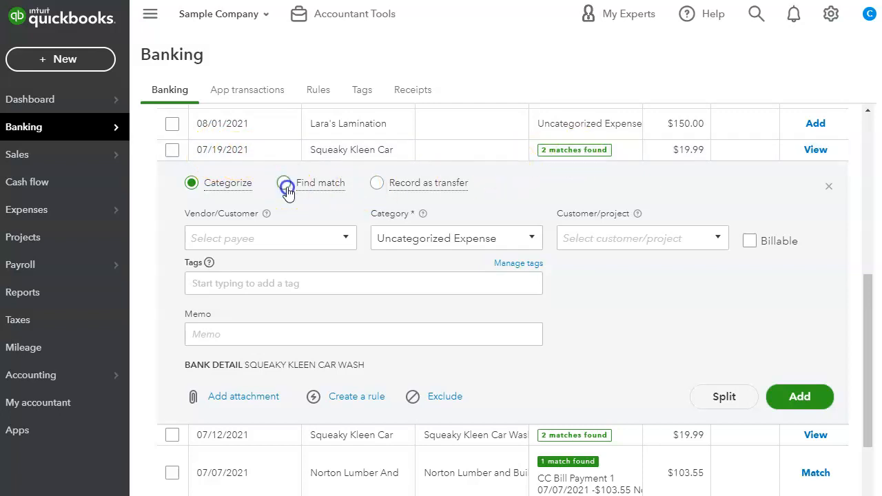
- Match the $19.99 Squeaky Kleen Car charge to its 07/19/2021 Credit Card Expense
click(285, 183)
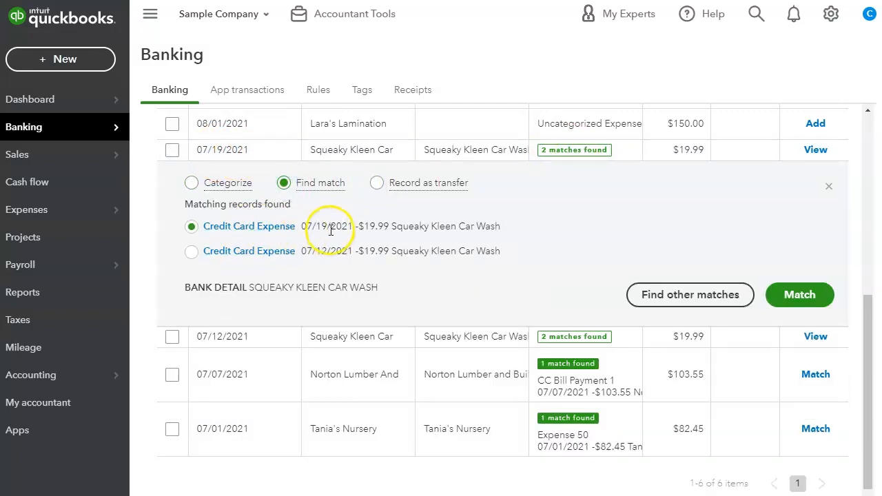
mouse_move(345, 256)
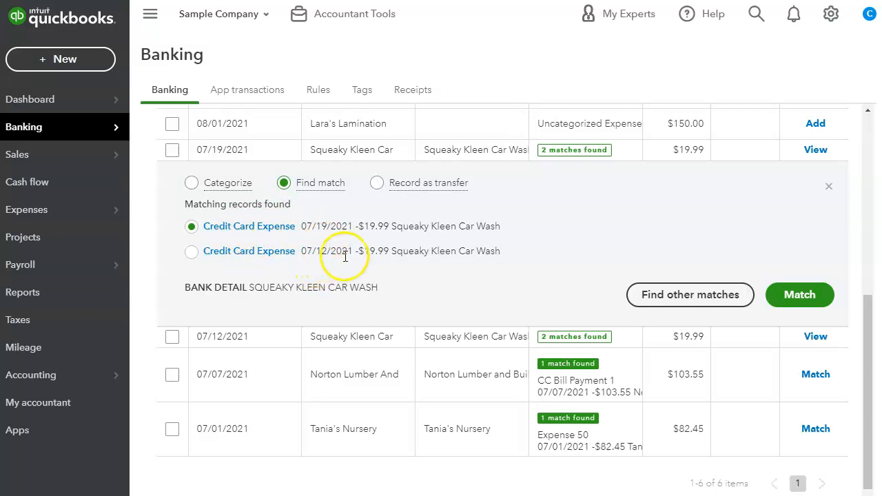
mouse_move(495, 254)
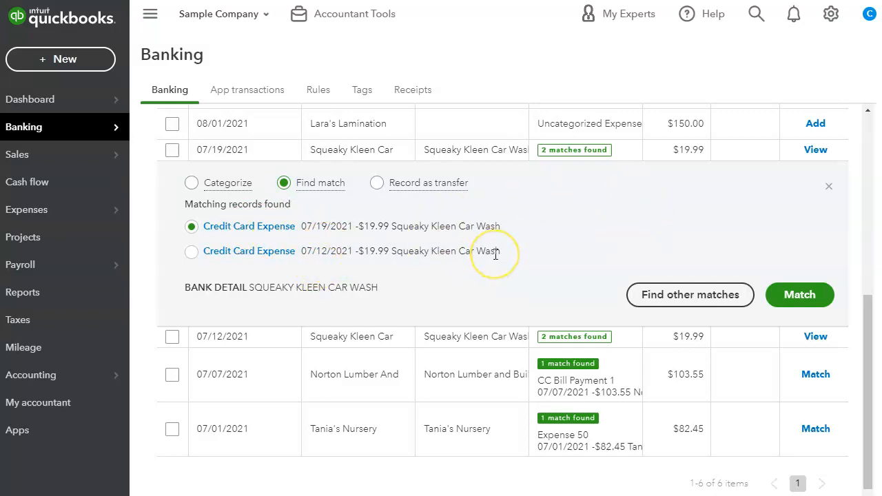
mouse_move(369, 267)
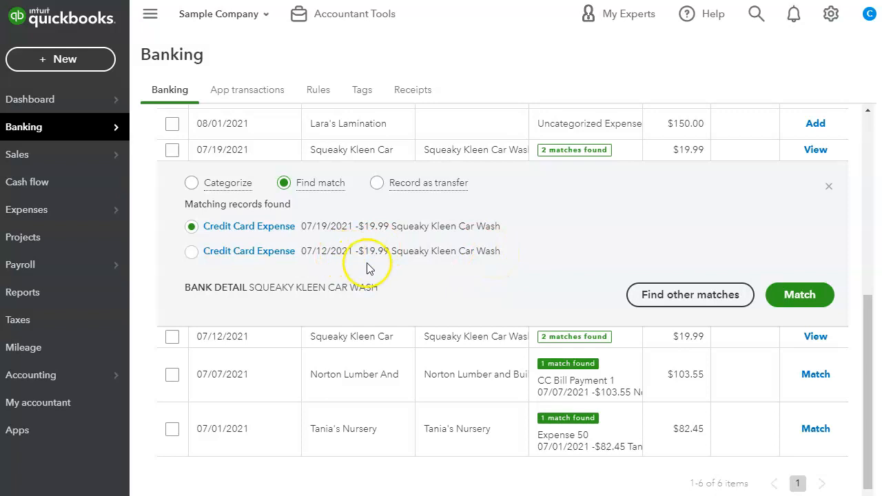
mouse_move(402, 250)
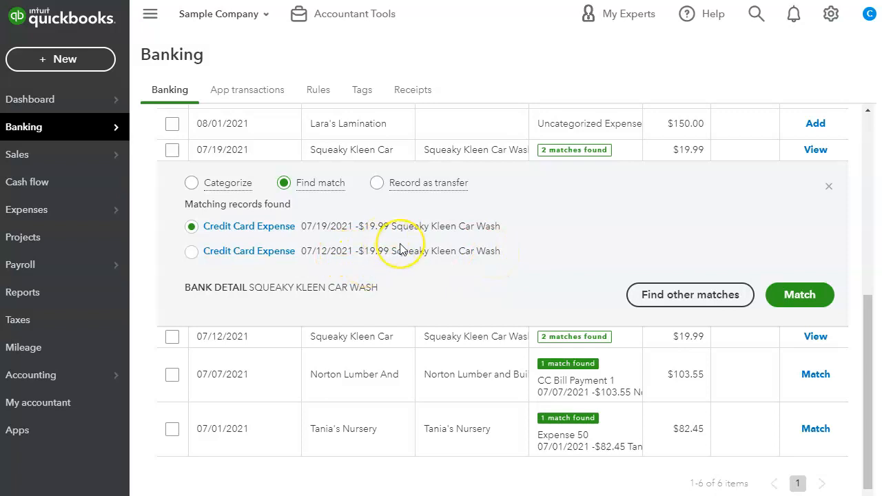
mouse_move(672, 203)
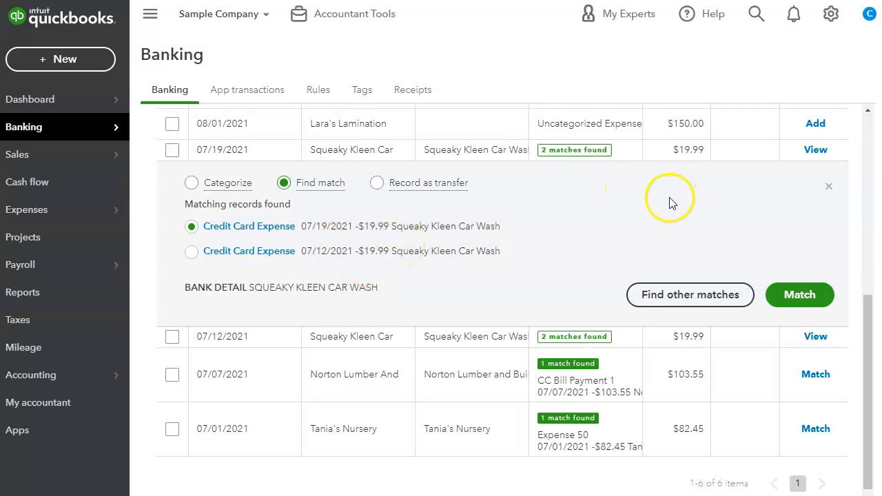
mouse_move(296, 251)
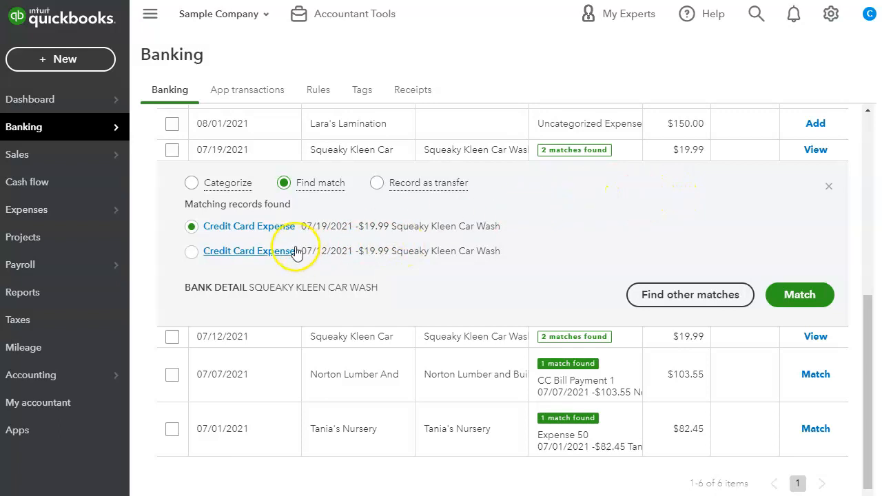
mouse_move(215, 166)
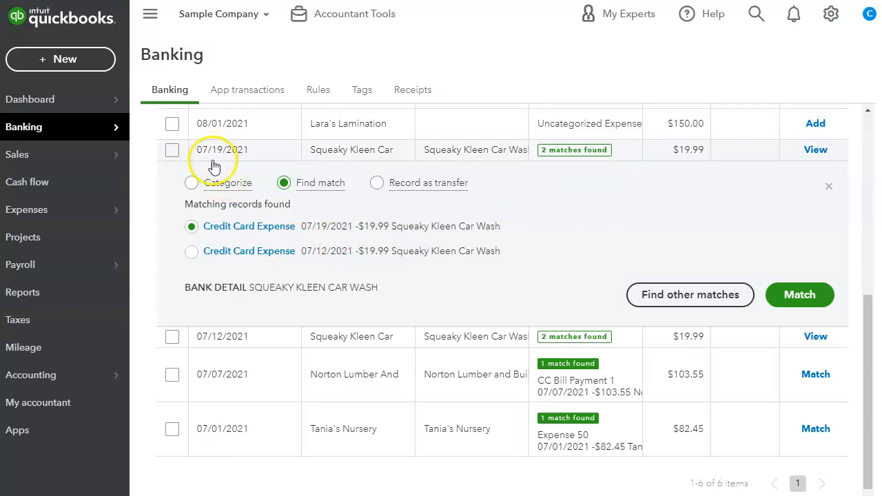
mouse_move(297, 238)
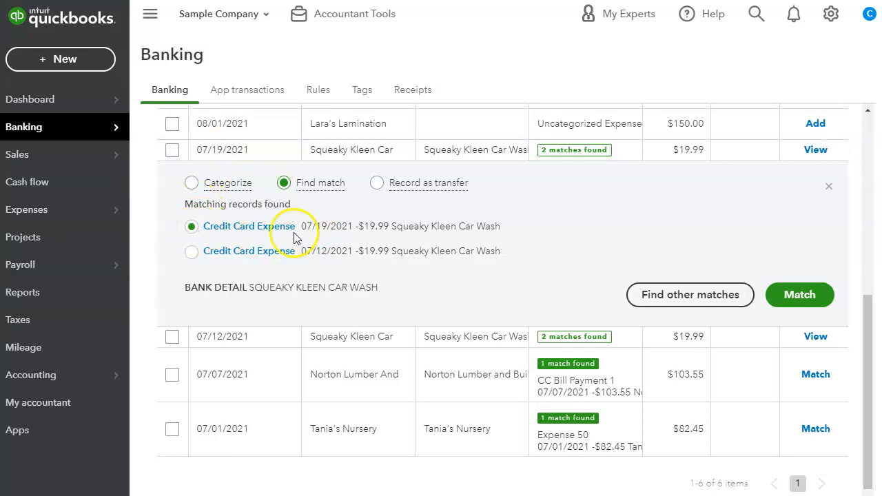
mouse_move(404, 226)
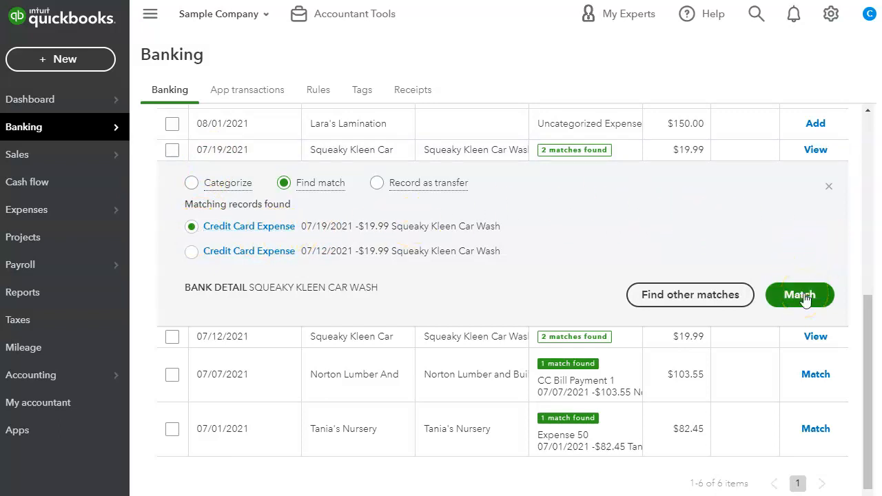
click(799, 295)
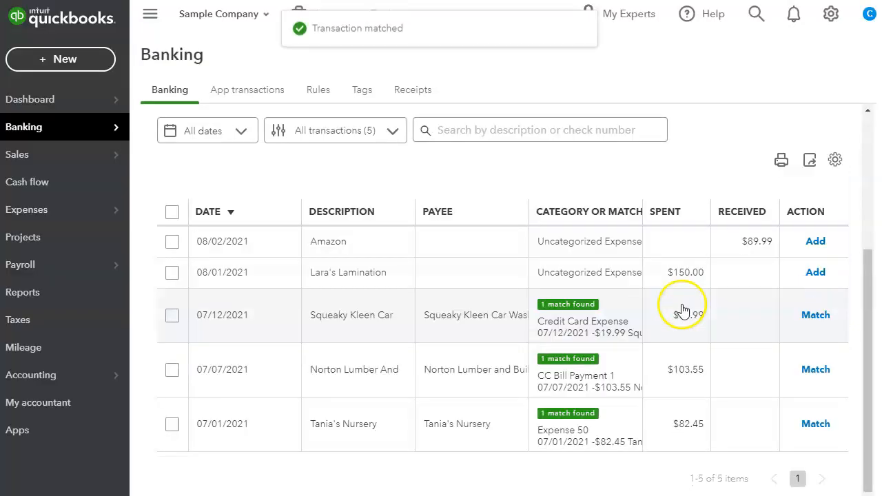
- Expand the 08/02/2021 $89.99 Amazon transaction and search for matching records
click(328, 241)
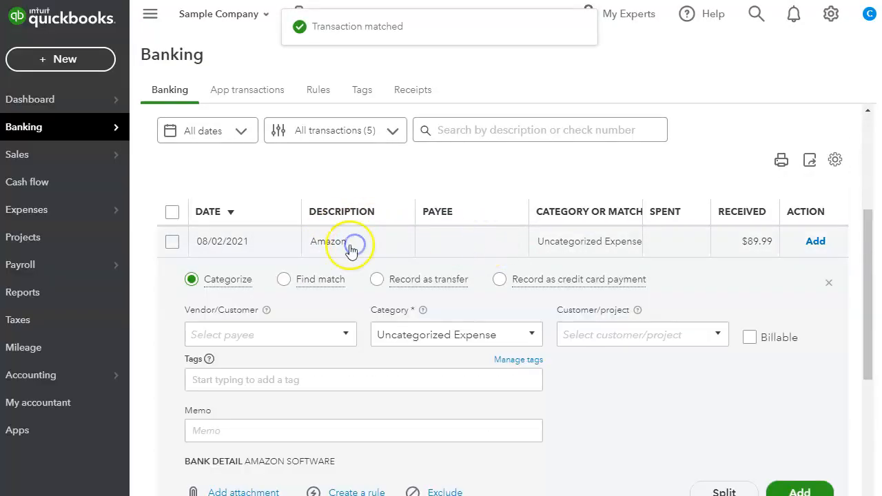
scroll(down, 3)
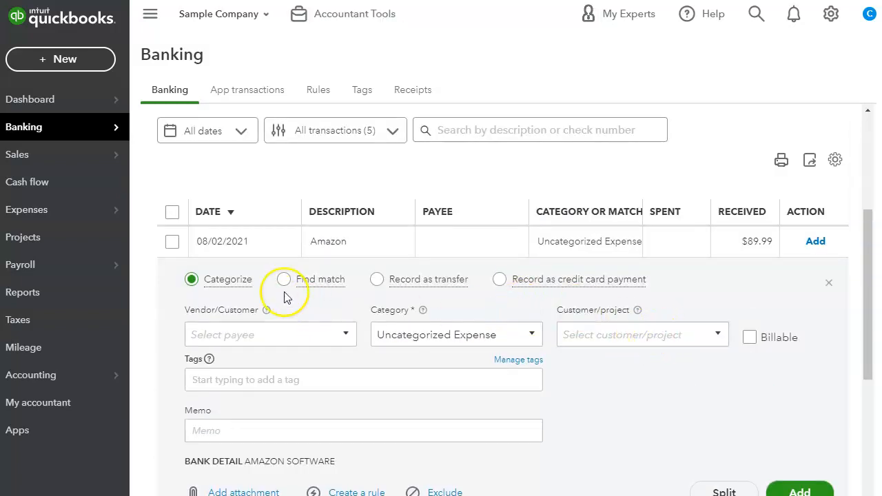
mouse_move(351, 307)
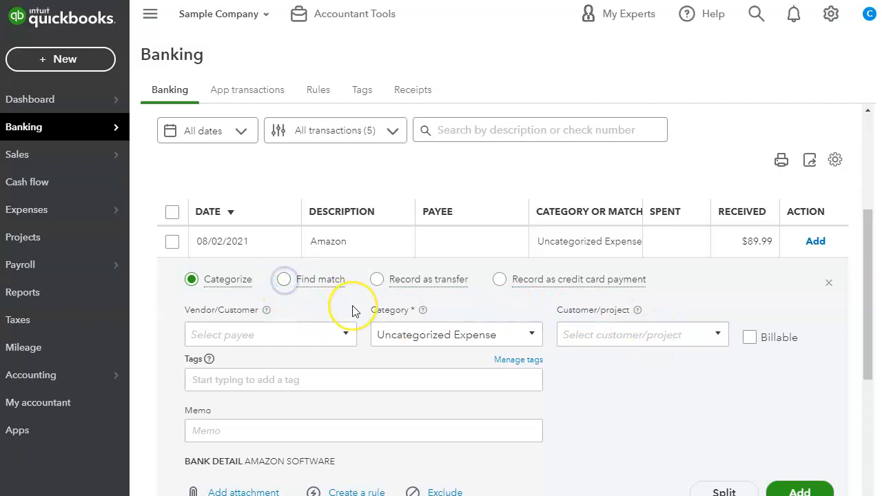
click(284, 279)
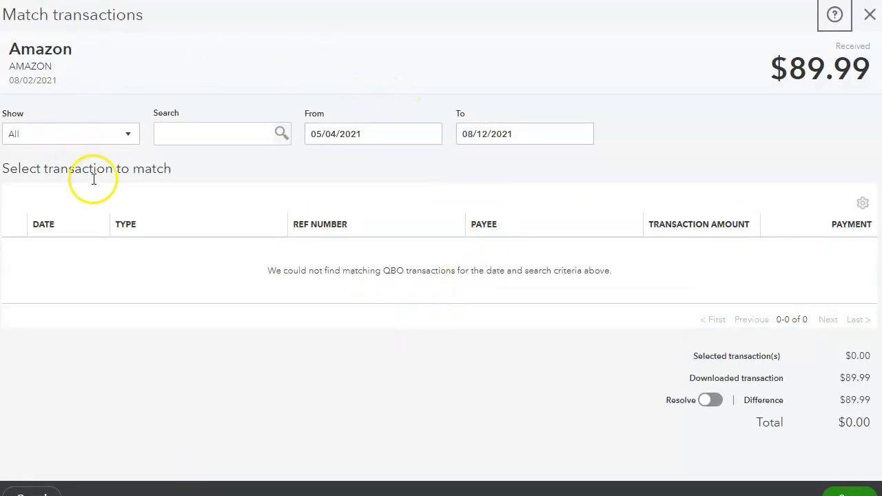
mouse_move(475, 203)
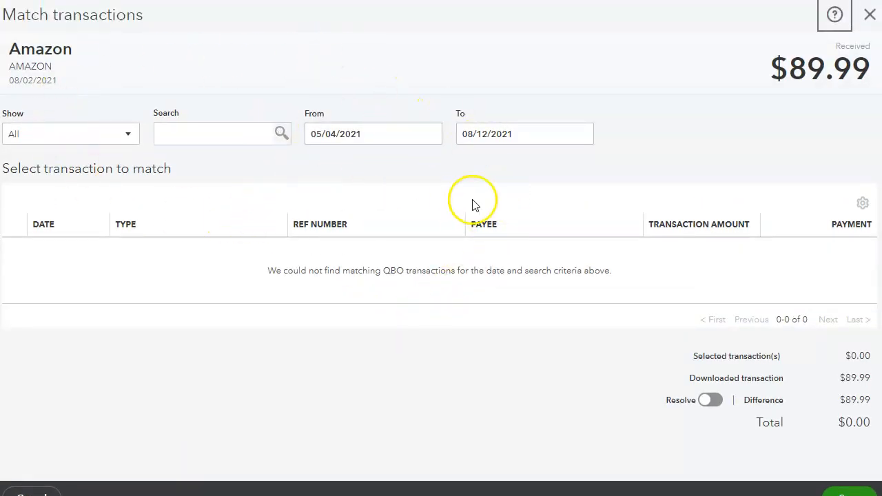
mouse_move(562, 89)
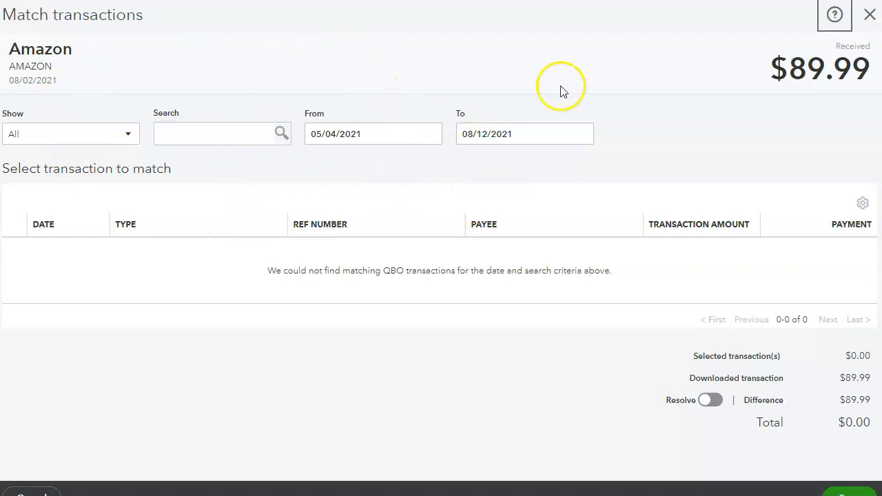
- Search Match transactions for 89.99, check the date range, and cancel with no match
click(220, 133)
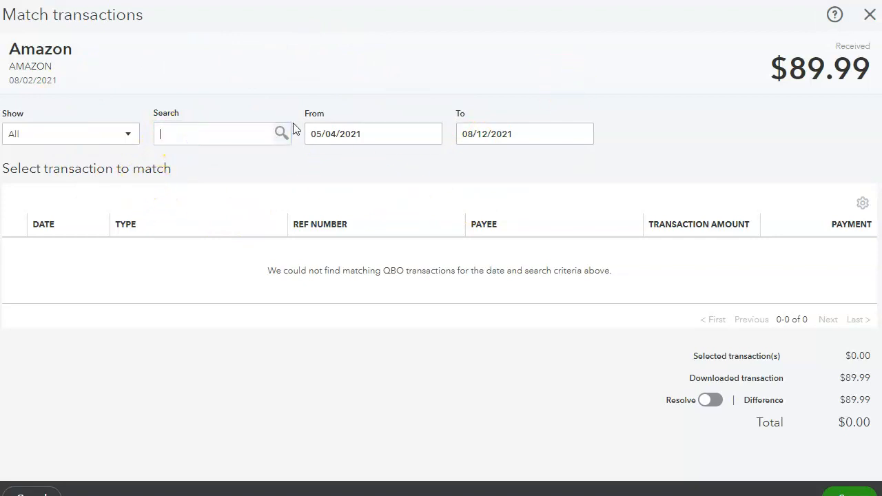
text(89.99)
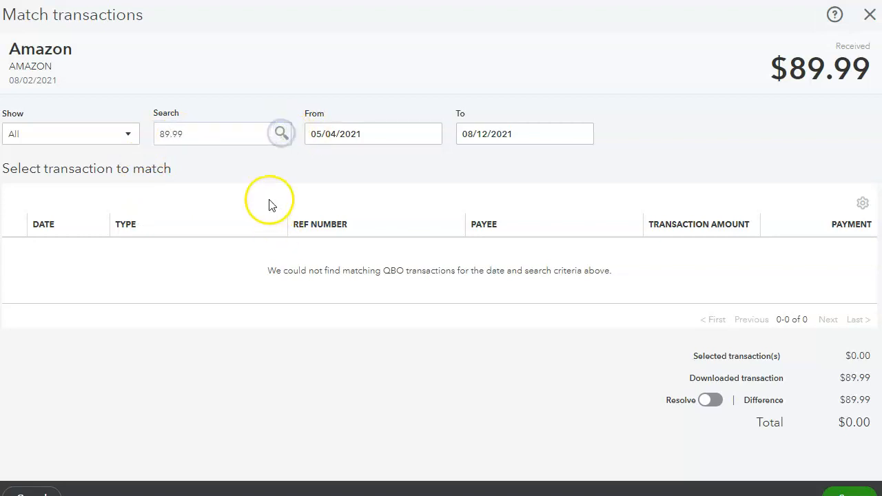
mouse_move(338, 103)
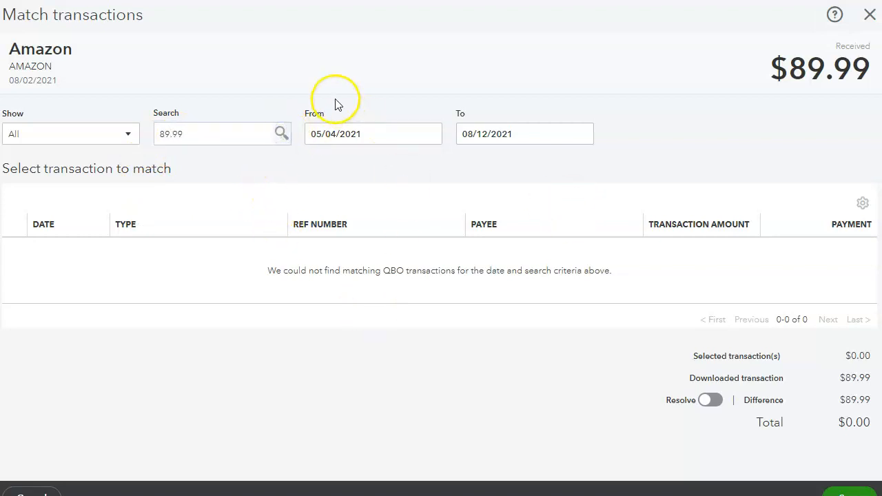
click(373, 134)
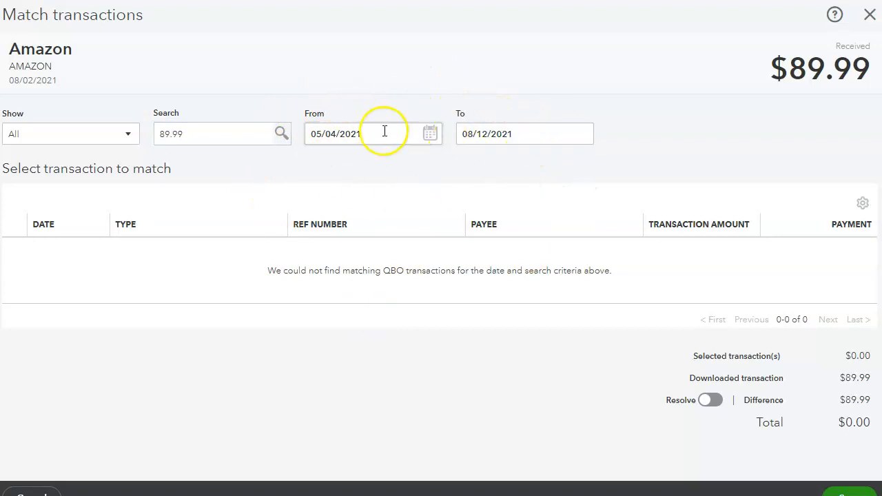
mouse_move(504, 179)
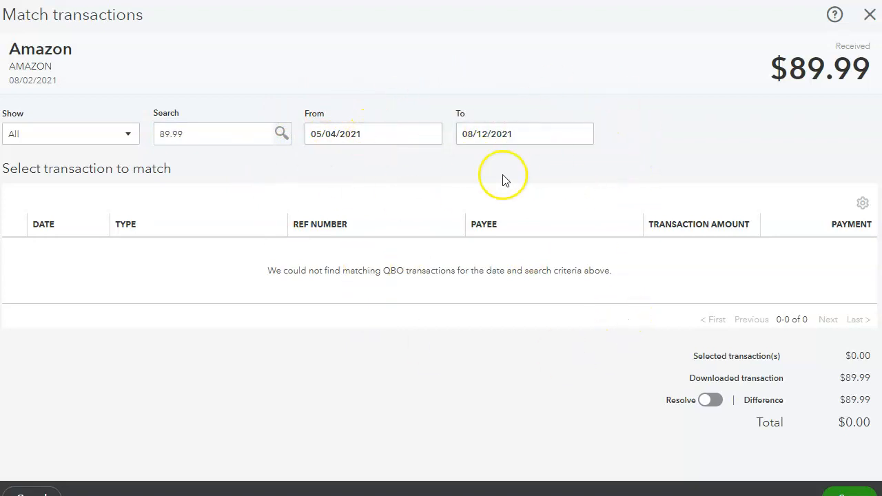
click(870, 14)
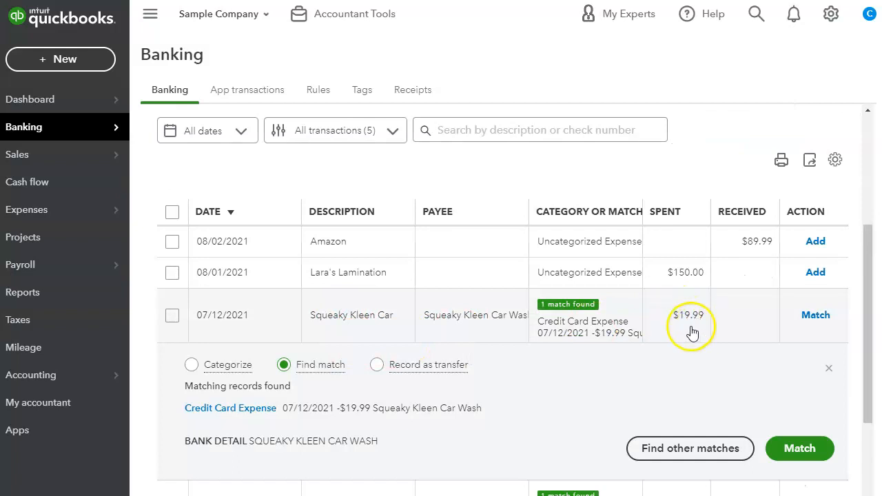
- Open Find other matches for the 07/12/2021 $19.99 Squeaky Kleen Car charge
scroll(down, 3)
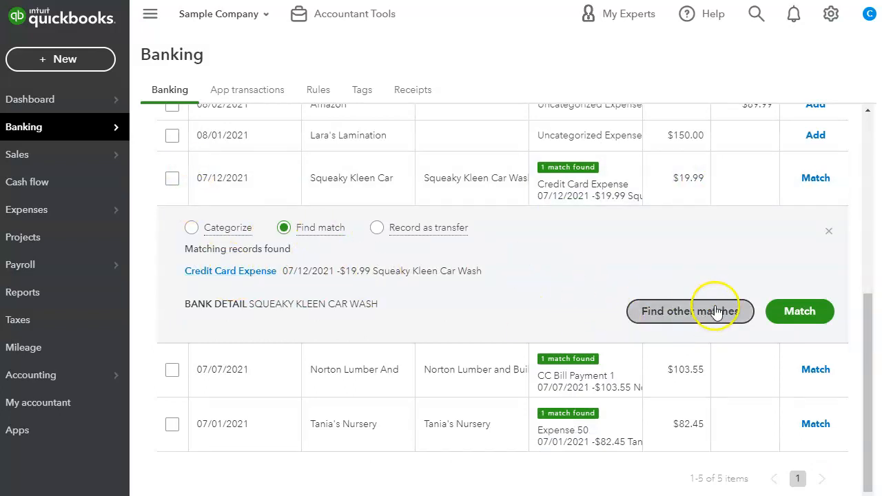
mouse_move(676, 321)
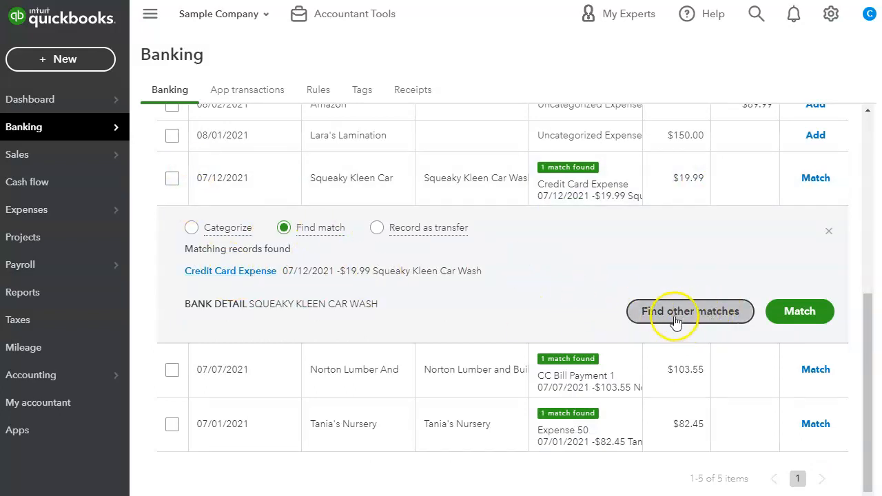
click(690, 311)
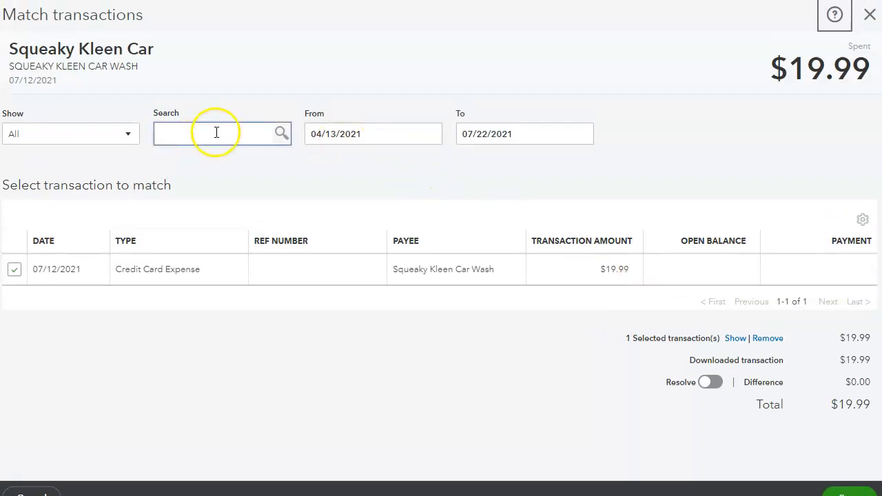
- Search 19.99 and select the 07/12/2021 Credit Card Expense as the car wash match
text(19)
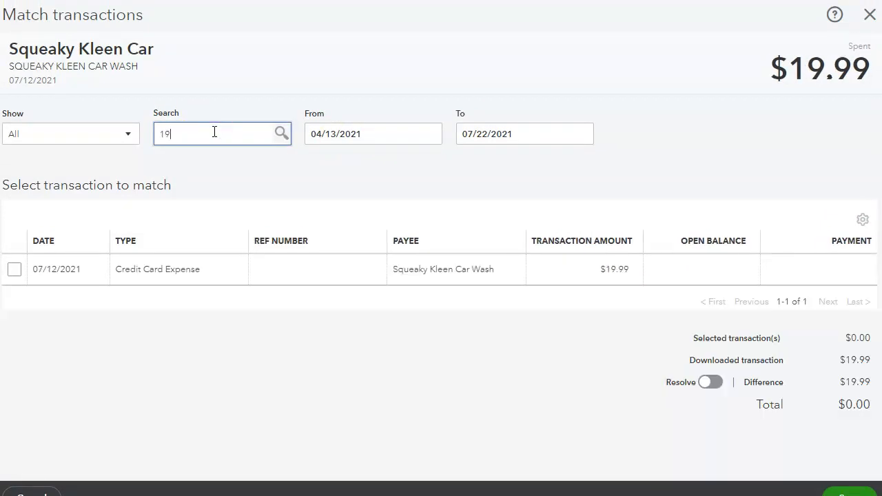
text(.99)
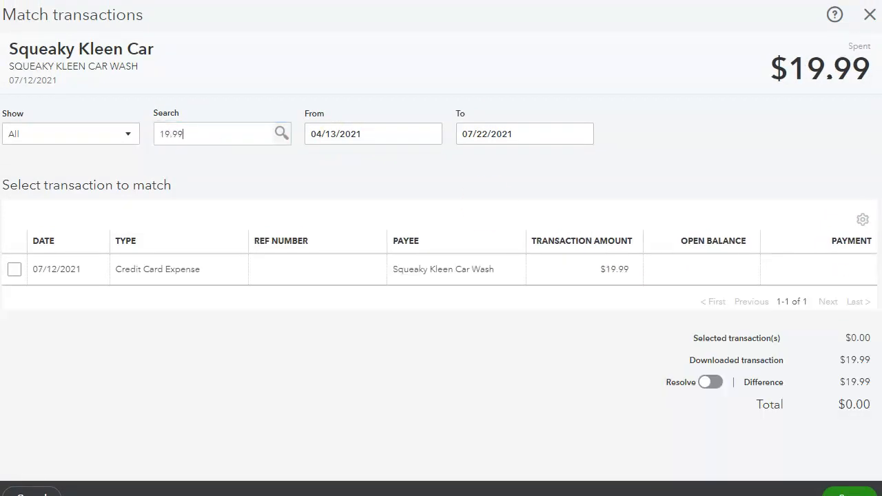
mouse_move(191, 327)
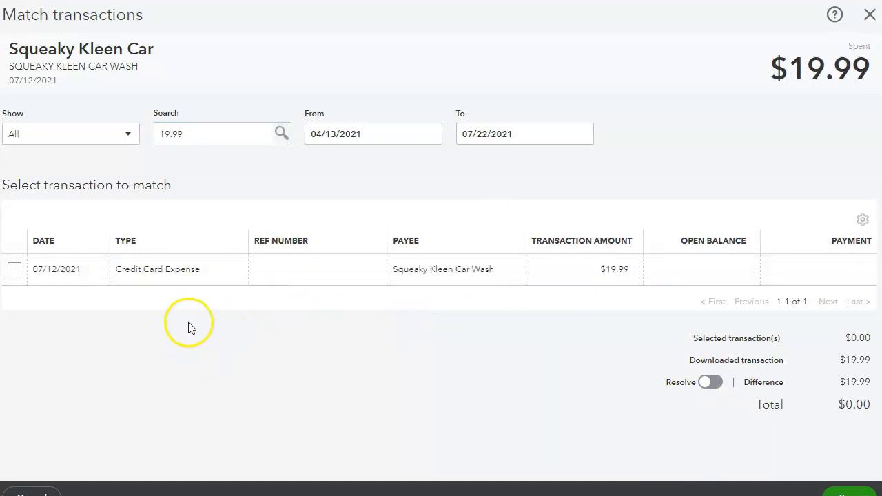
click(14, 269)
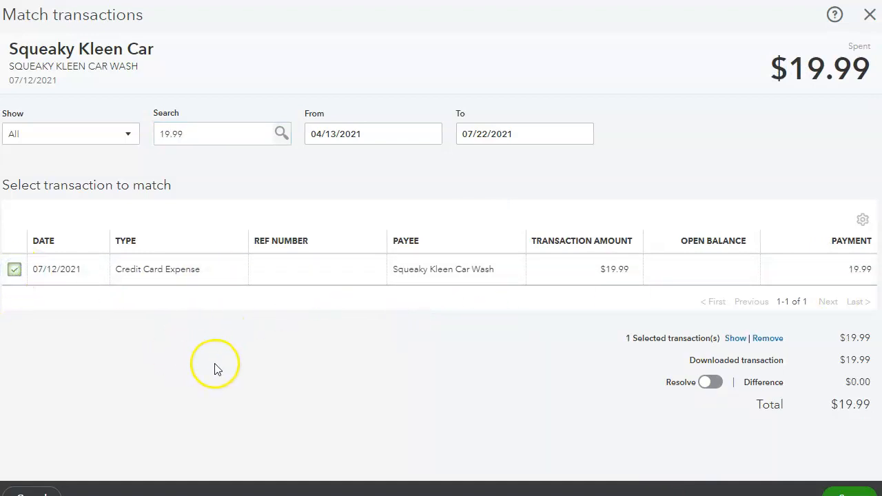
mouse_move(838, 372)
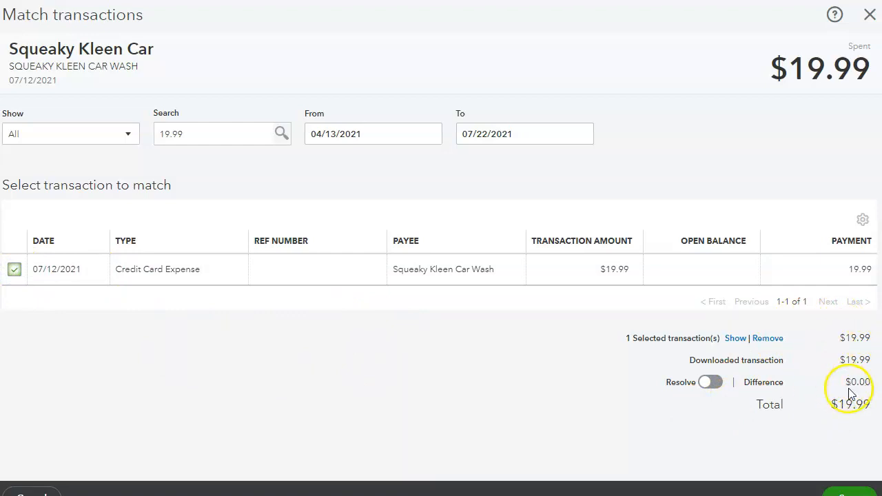
mouse_move(57, 77)
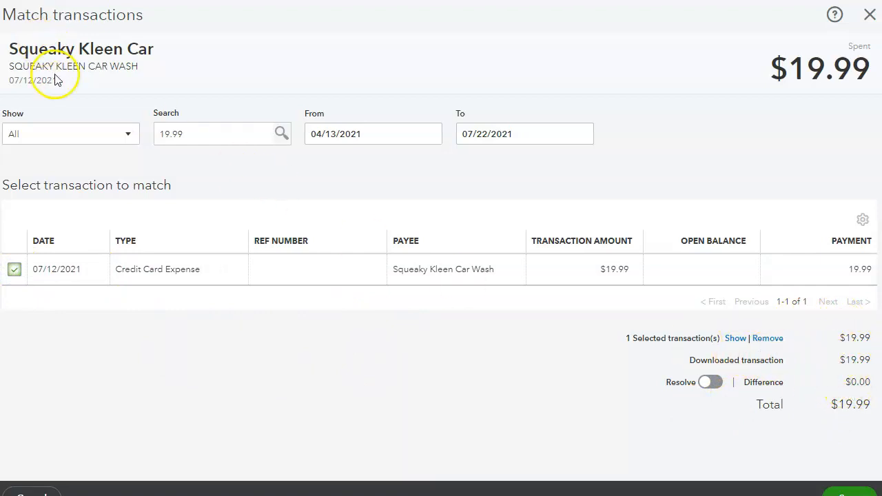
mouse_move(827, 486)
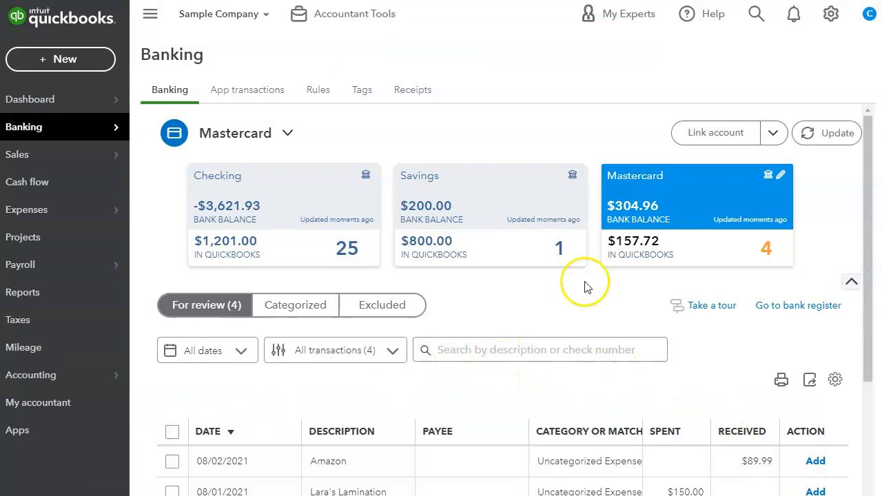
scroll(down, 3)
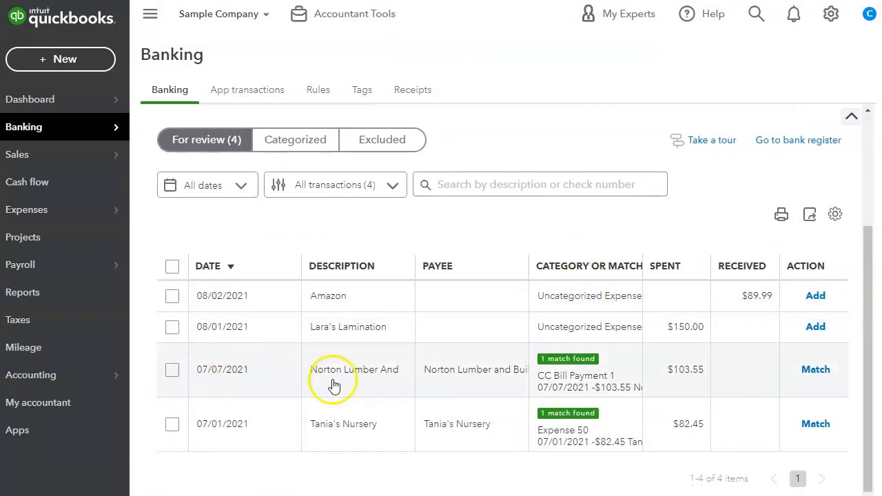
mouse_move(369, 386)
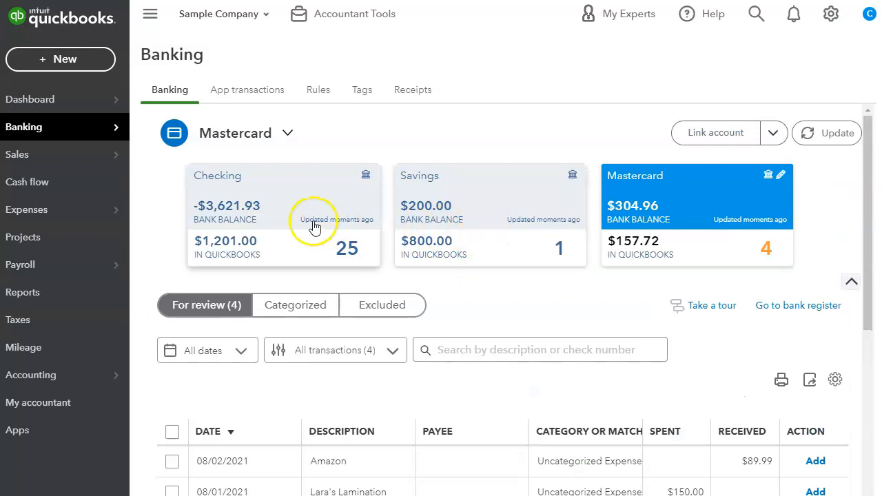
scroll(down, 3)
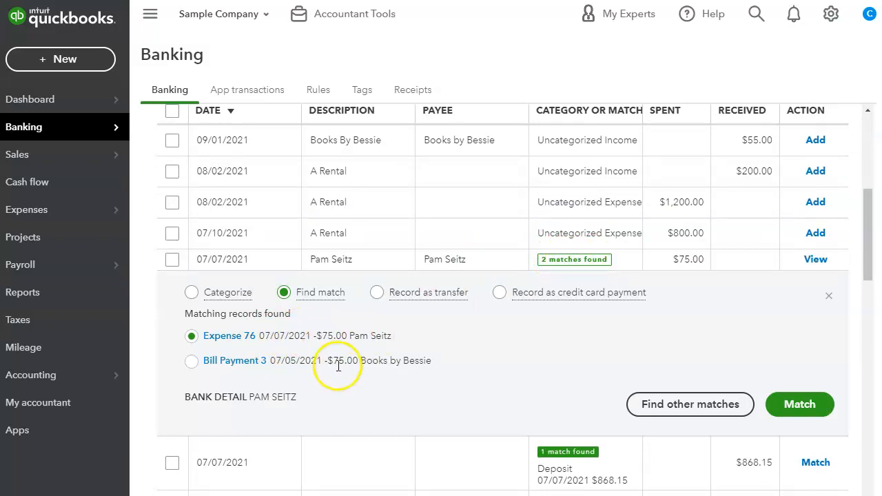
mouse_move(338, 381)
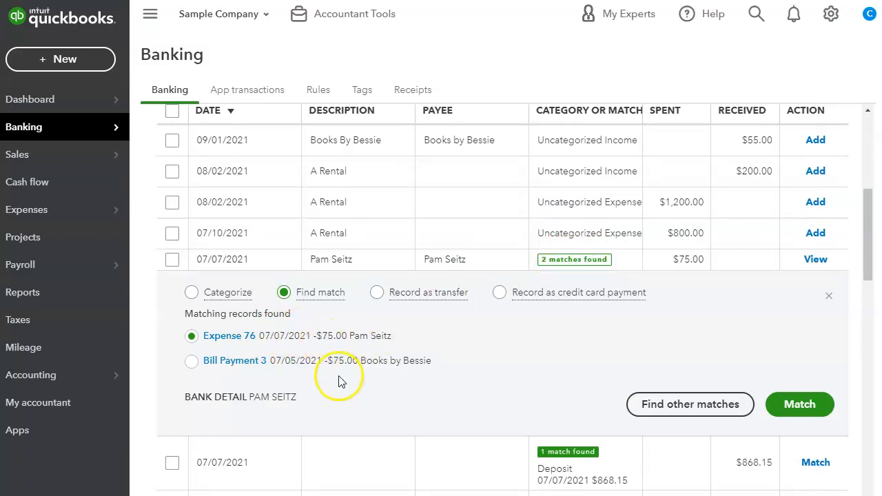
mouse_move(362, 338)
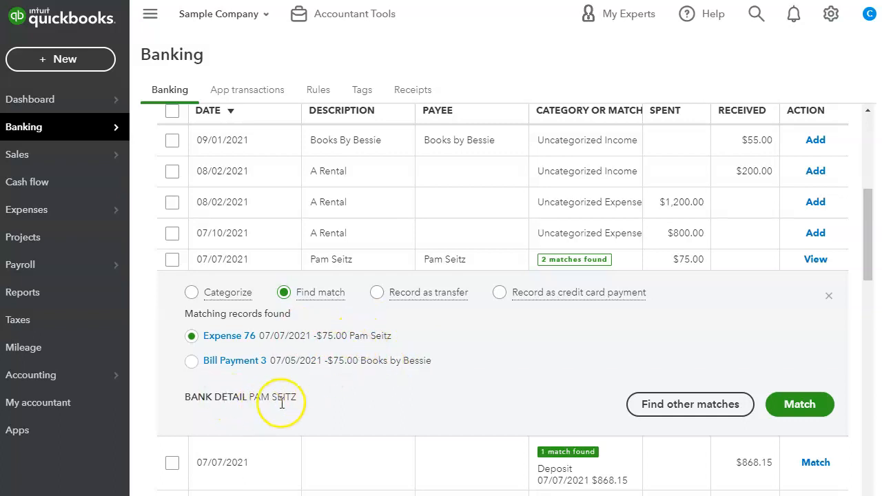
mouse_move(365, 351)
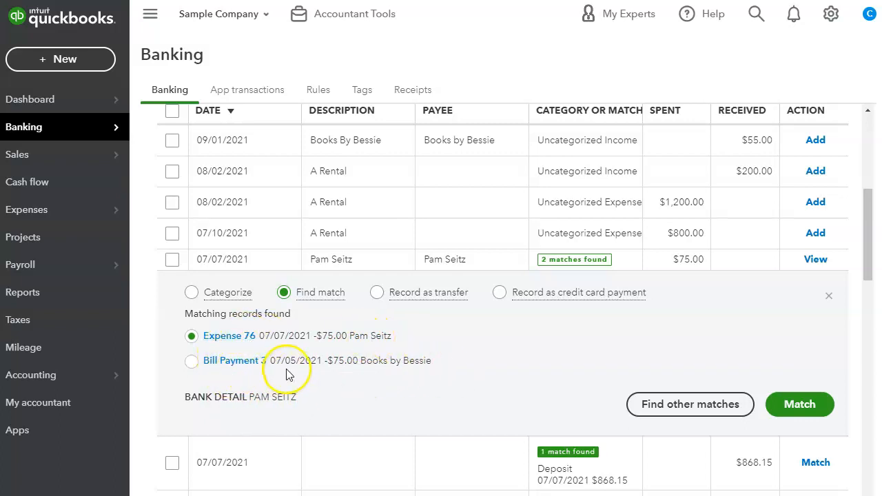
mouse_move(358, 374)
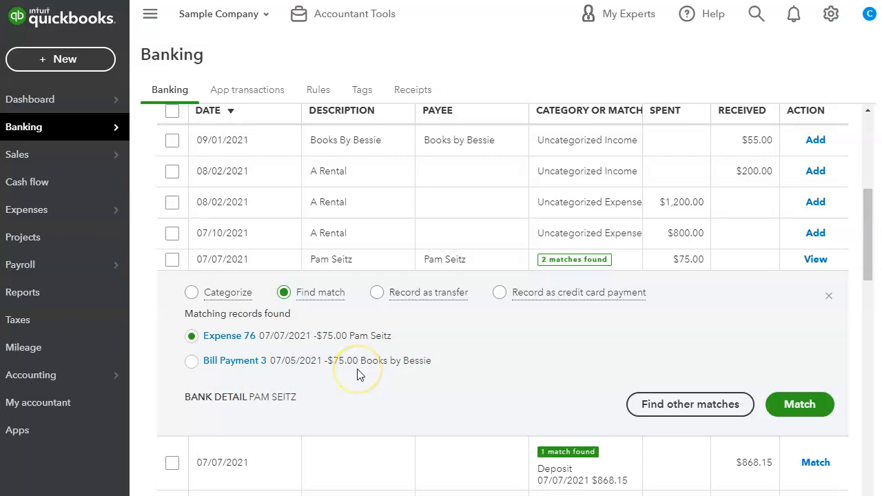
mouse_move(356, 372)
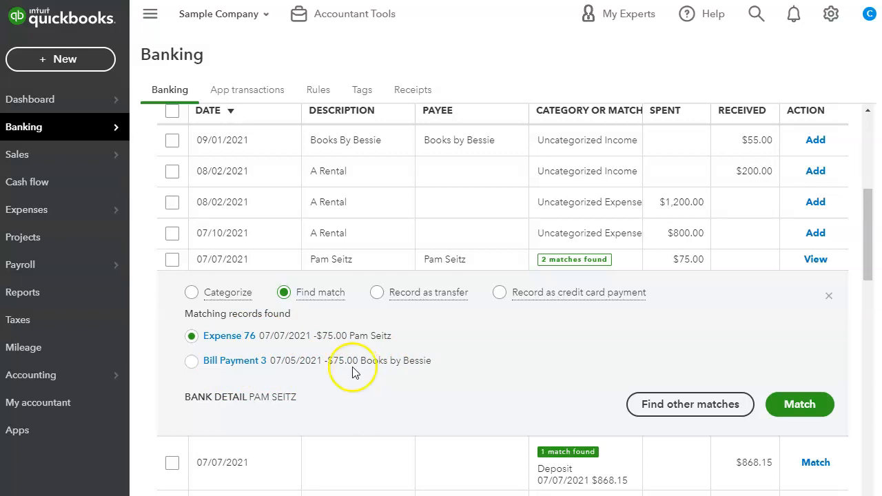
mouse_move(309, 384)
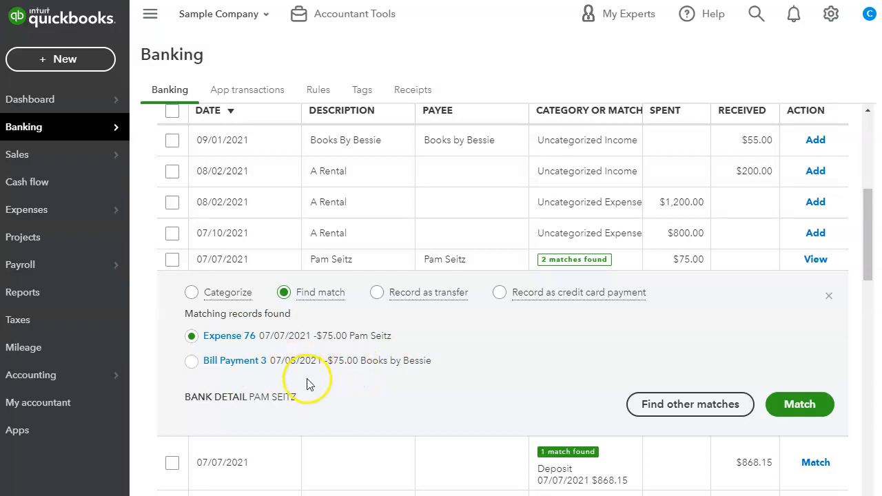
mouse_move(491, 380)
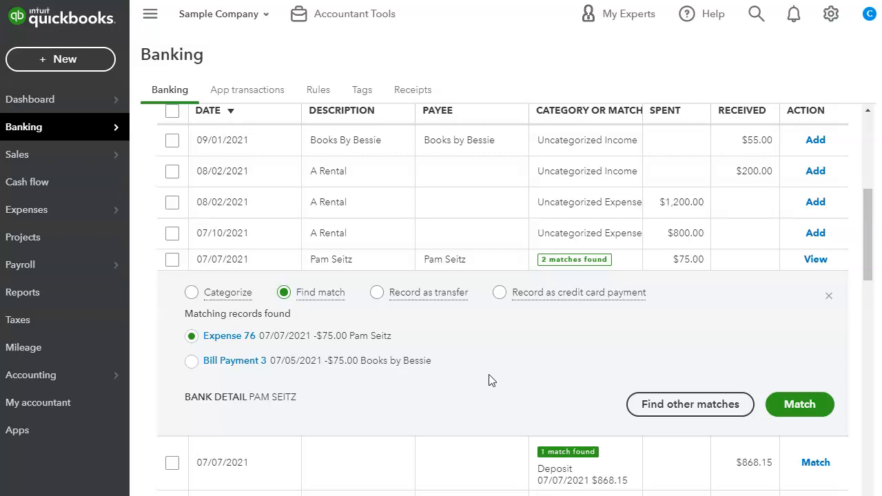
mouse_move(485, 320)
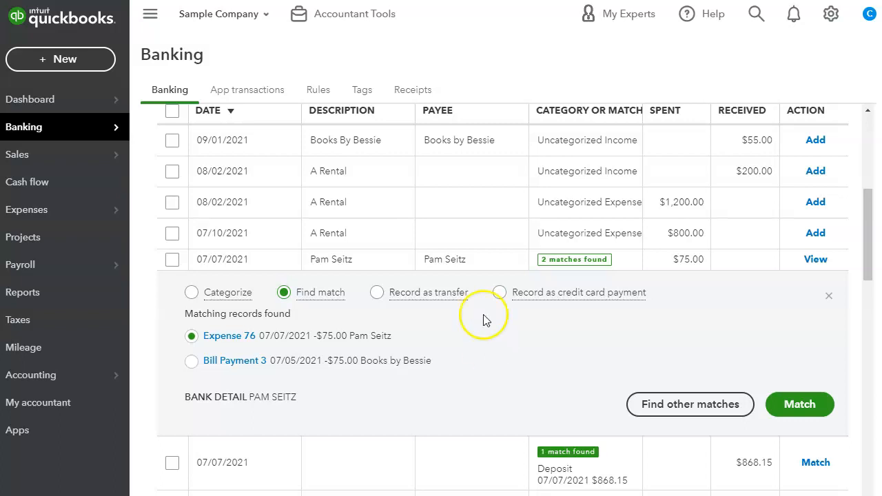
mouse_move(466, 240)
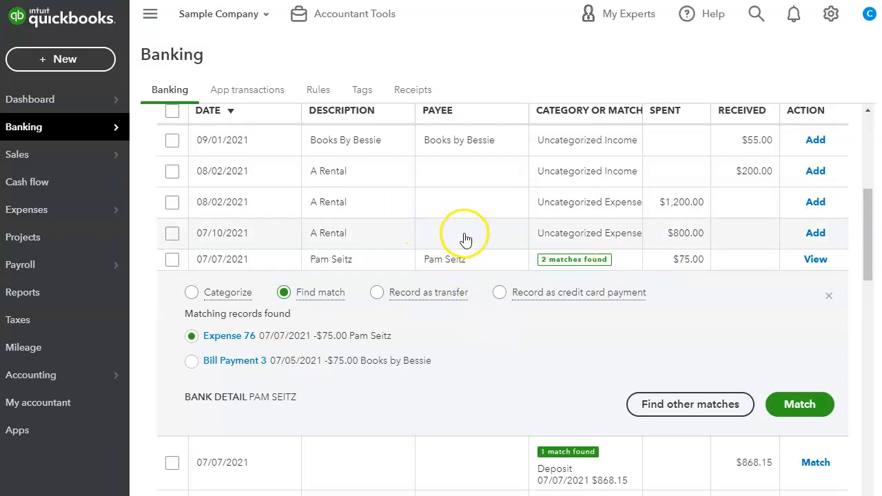
click(328, 233)
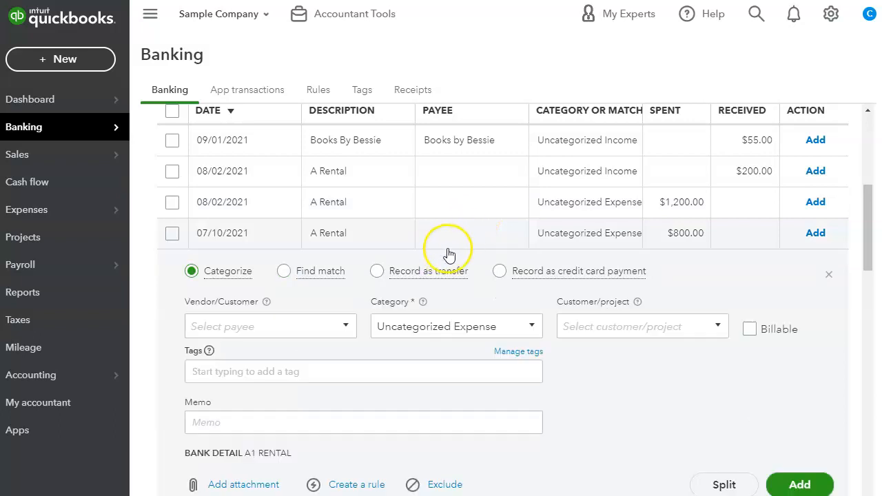
scroll(down, 3)
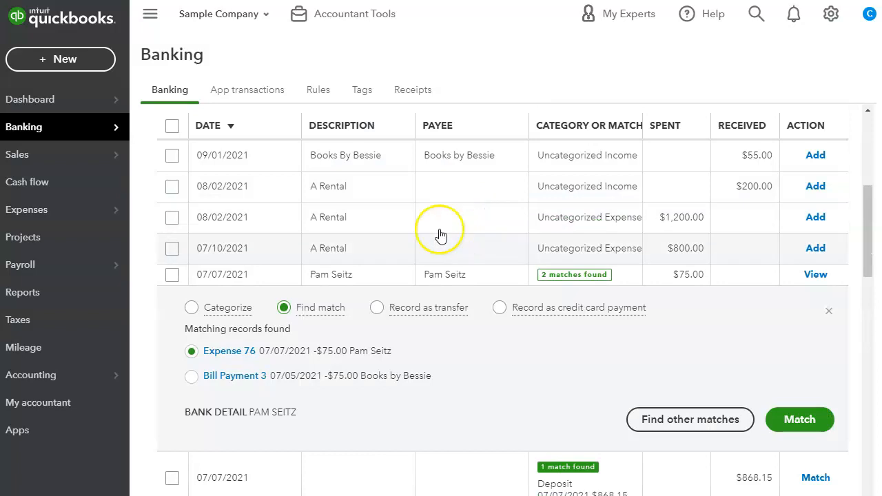
mouse_move(256, 329)
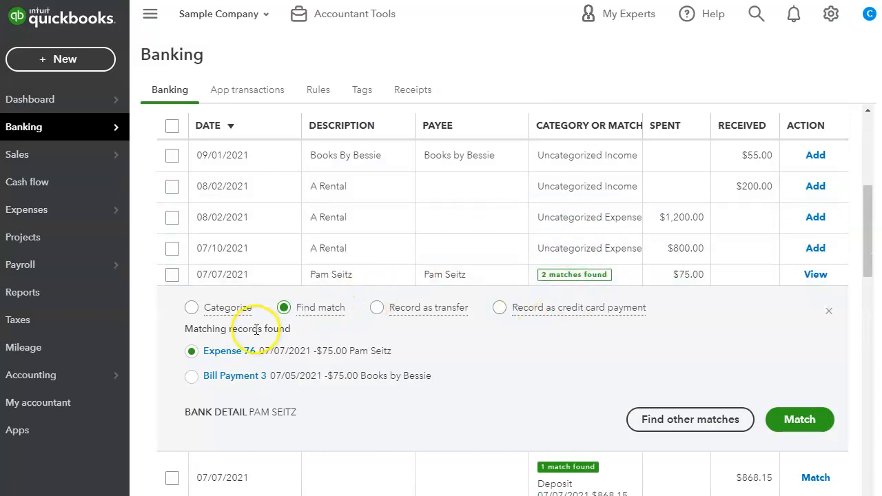
mouse_move(431, 371)
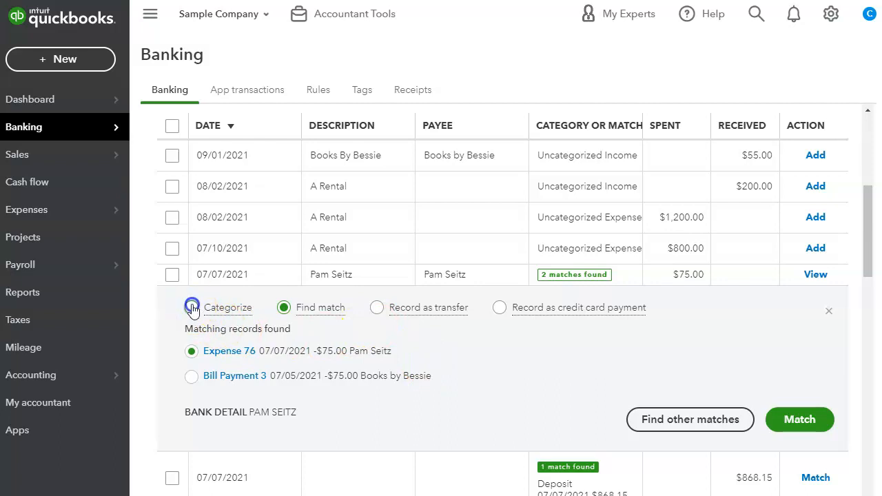
click(192, 308)
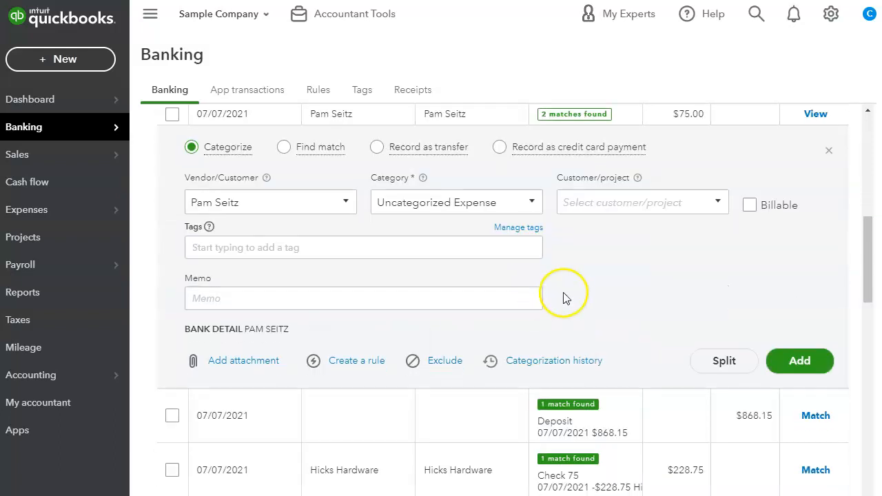
click(283, 307)
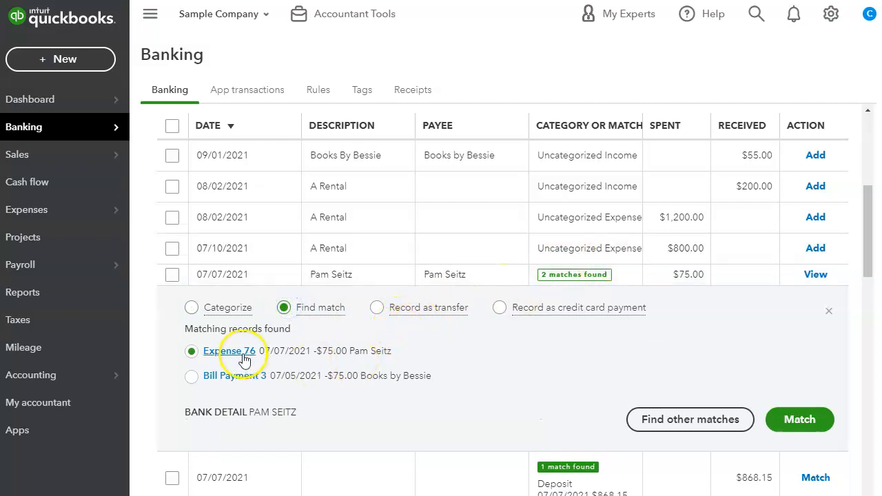
mouse_move(427, 387)
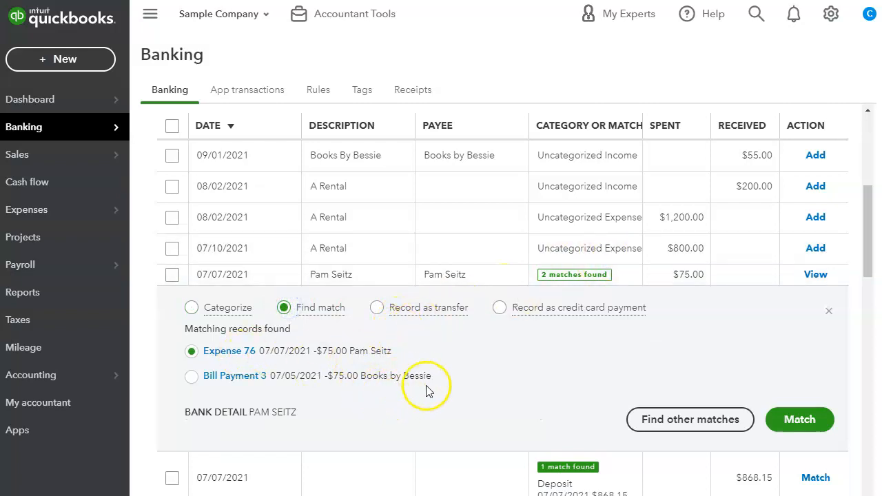
mouse_move(279, 413)
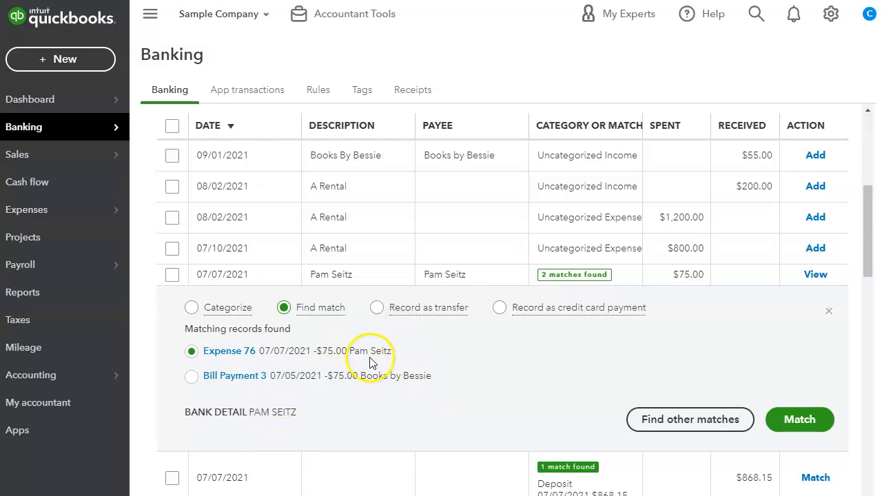
mouse_move(693, 388)
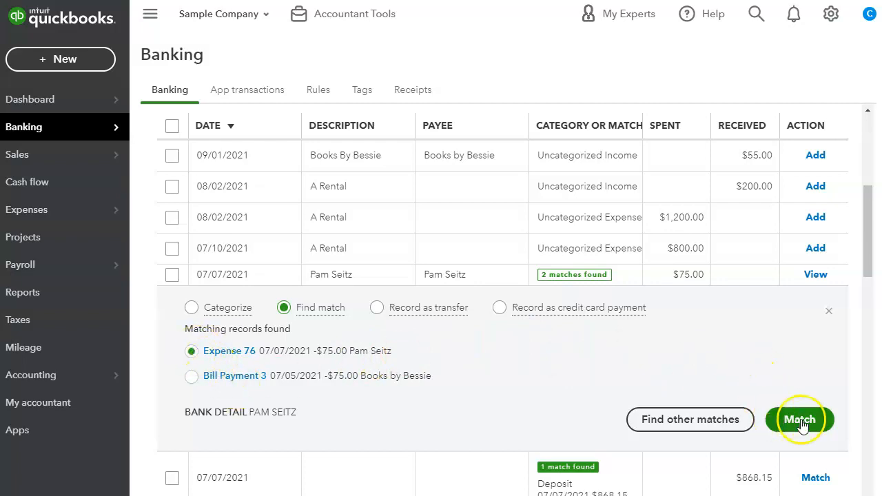
- Match the 07/07/2021 $75 Pam Seitz charge to Expense 76 and view the Categorized list
click(800, 419)
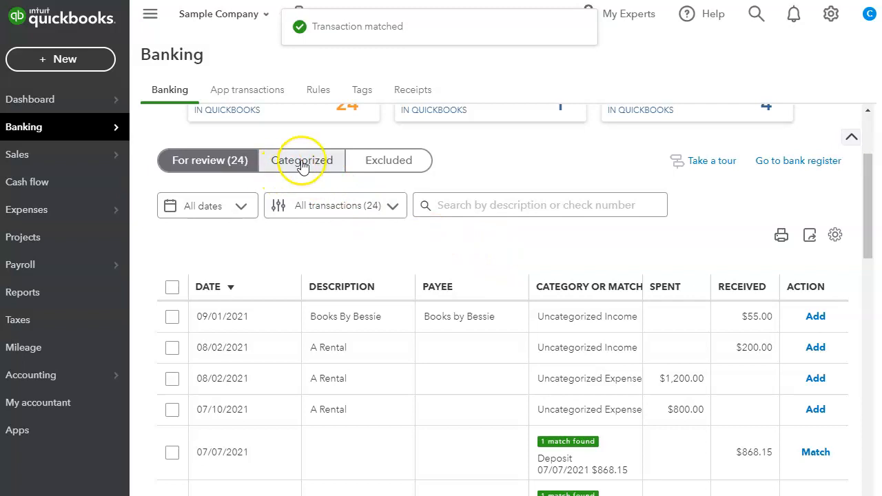
click(301, 160)
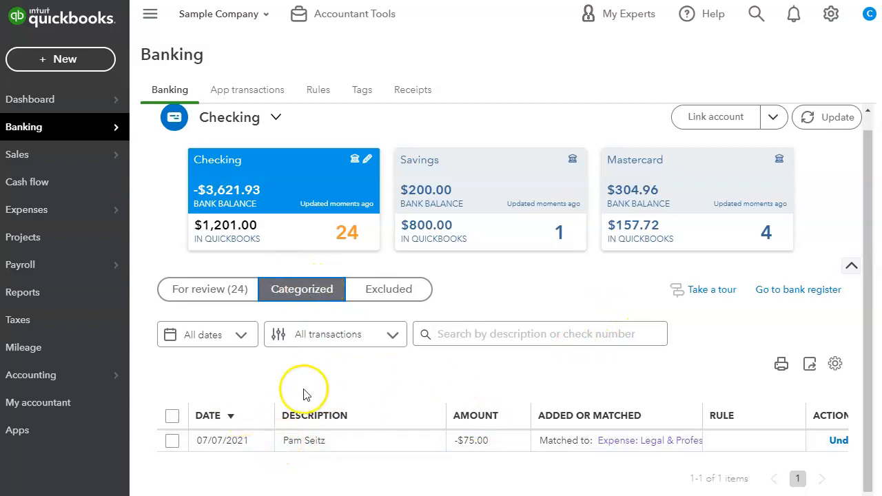
mouse_move(302, 437)
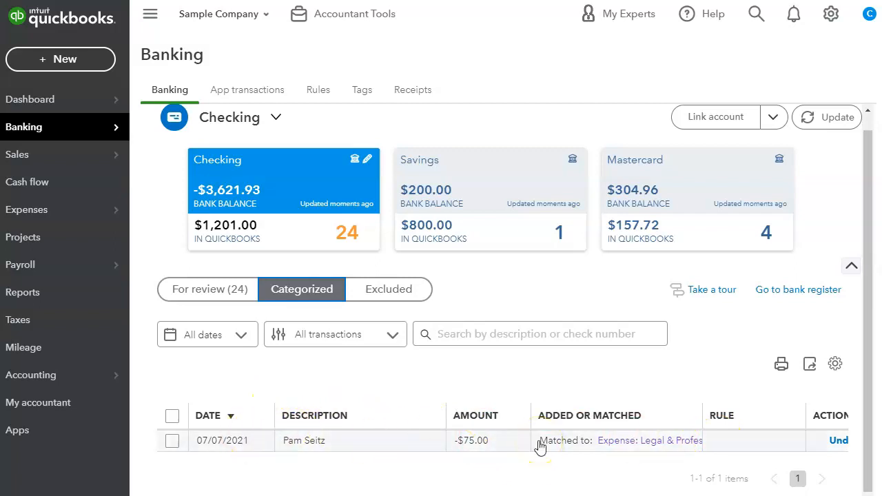
mouse_move(798, 290)
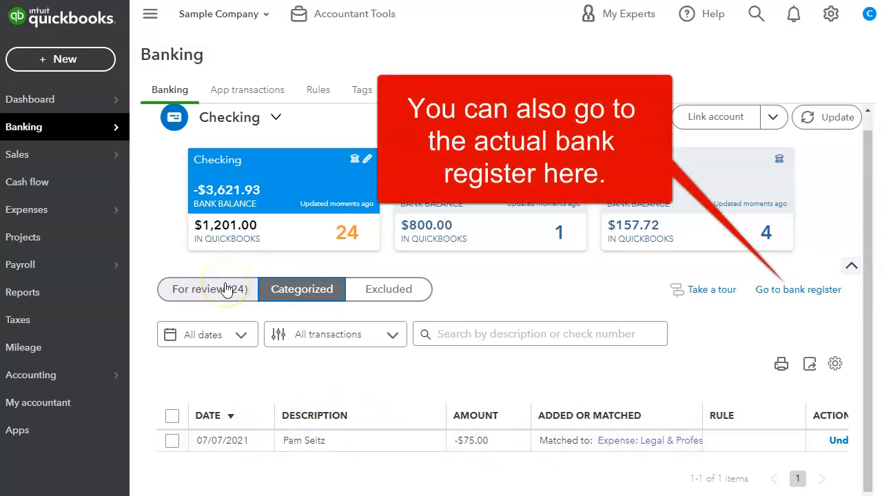
- Return to For review and check the 07/10/2021 A Rental $800 transaction
click(210, 289)
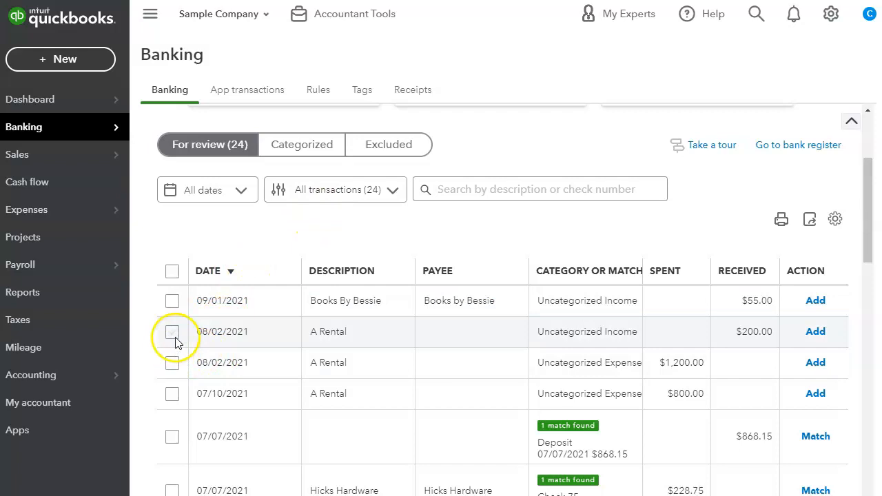
mouse_move(173, 393)
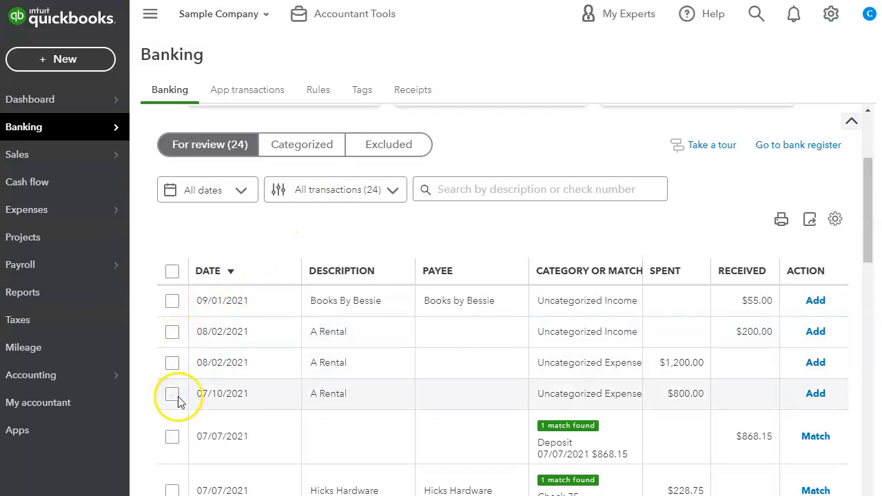
click(171, 394)
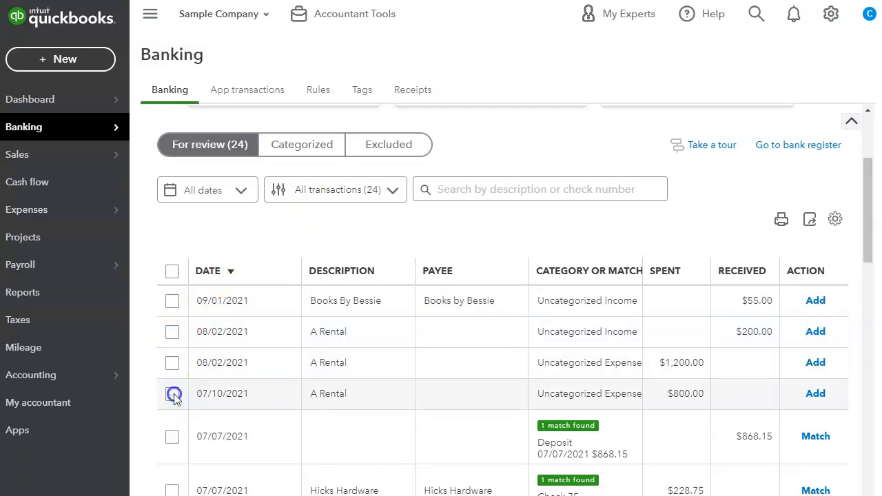
click(172, 394)
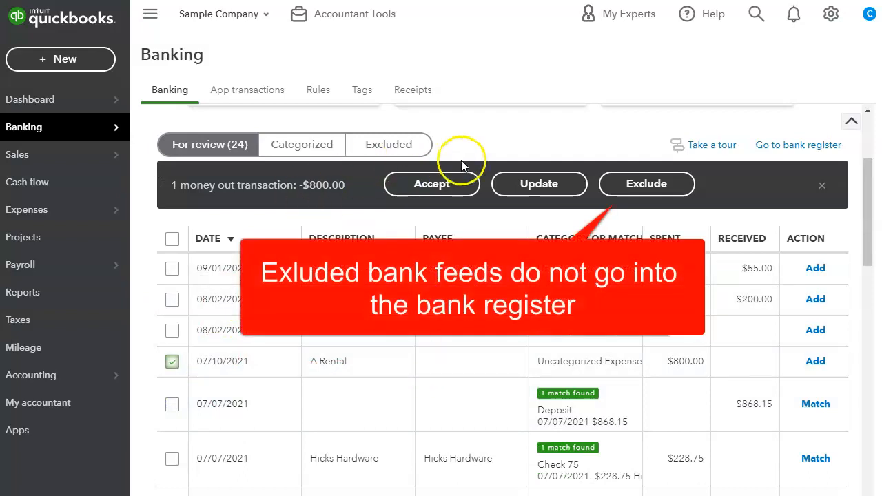
mouse_move(646, 184)
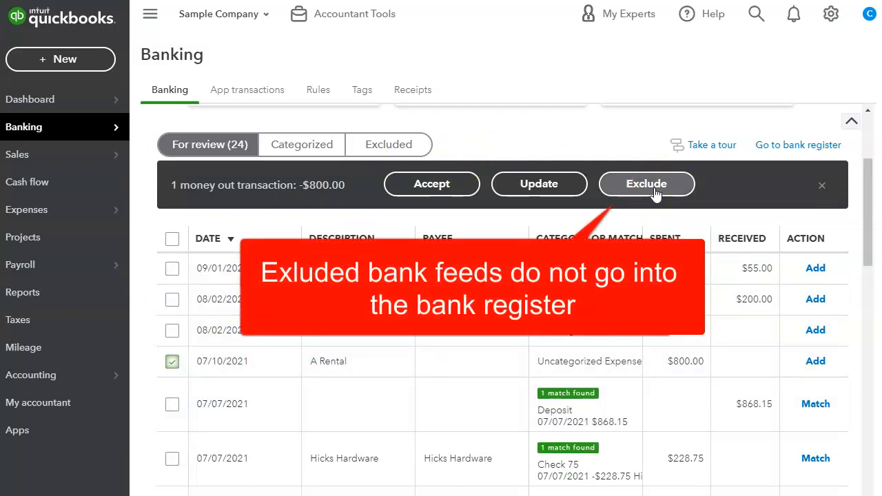
mouse_move(710, 216)
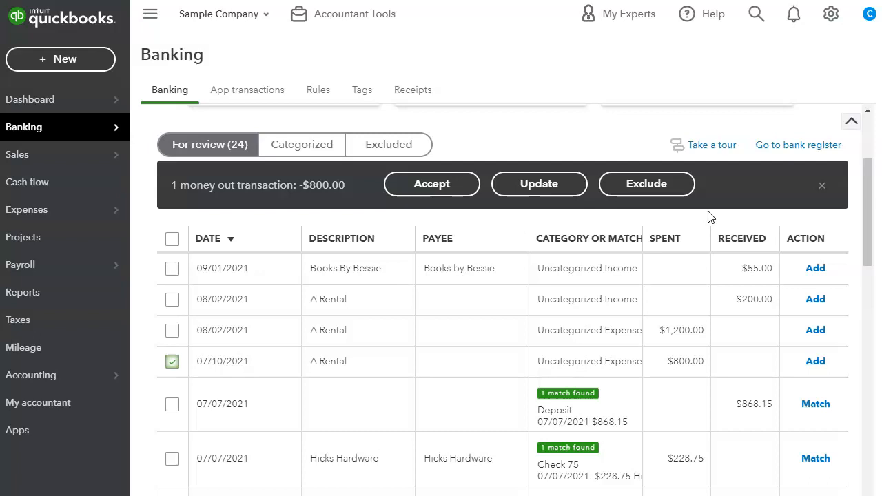
mouse_move(307, 384)
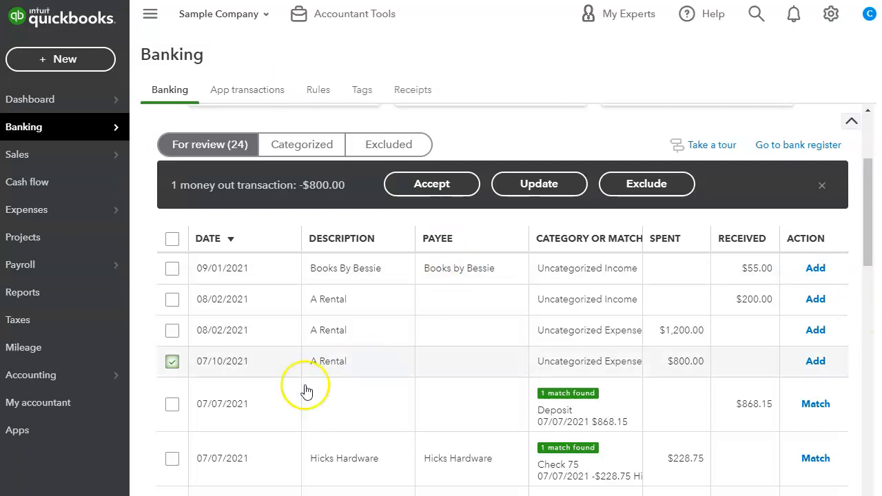
mouse_move(460, 366)
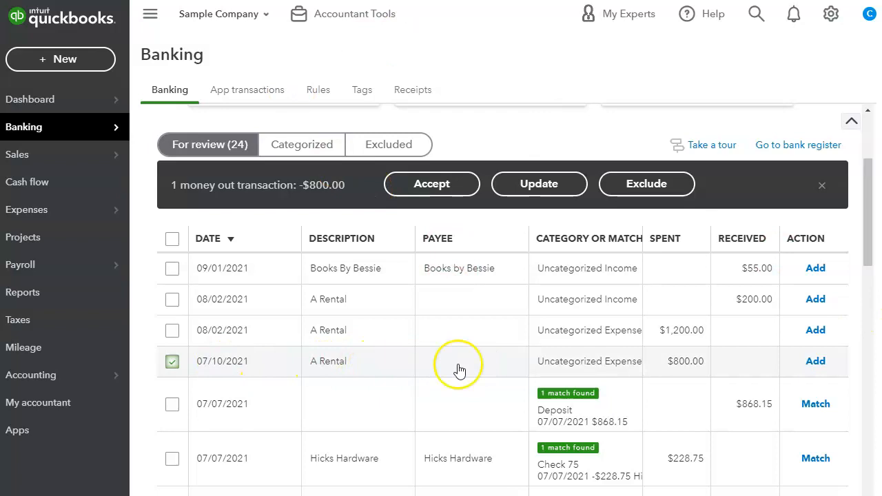
mouse_move(239, 374)
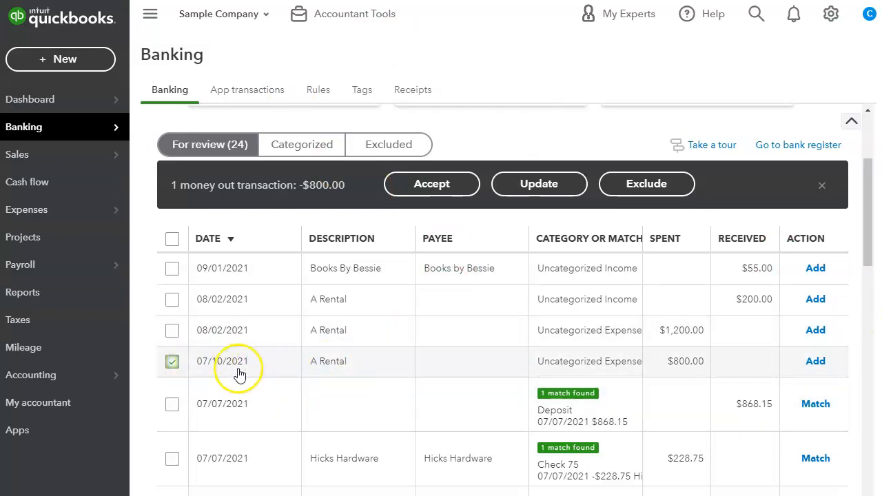
- Exclude the duplicate $800 A Rental transaction and browse the + New create menu
click(646, 184)
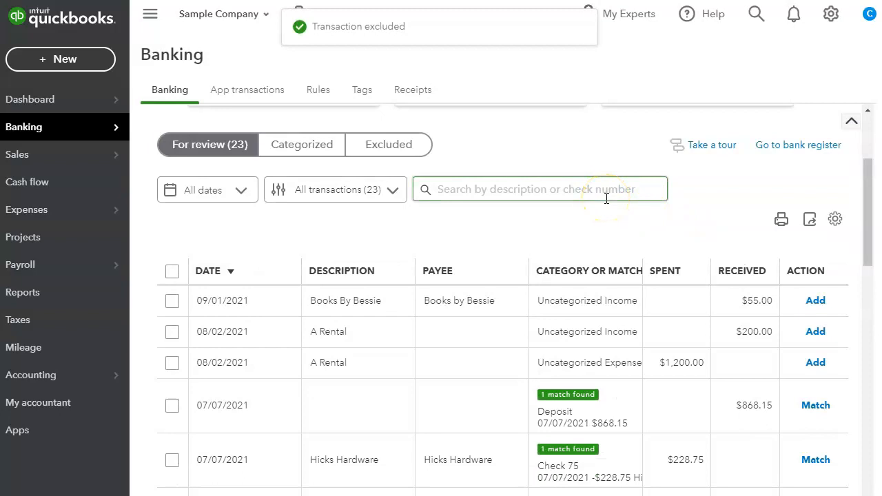
mouse_move(760, 196)
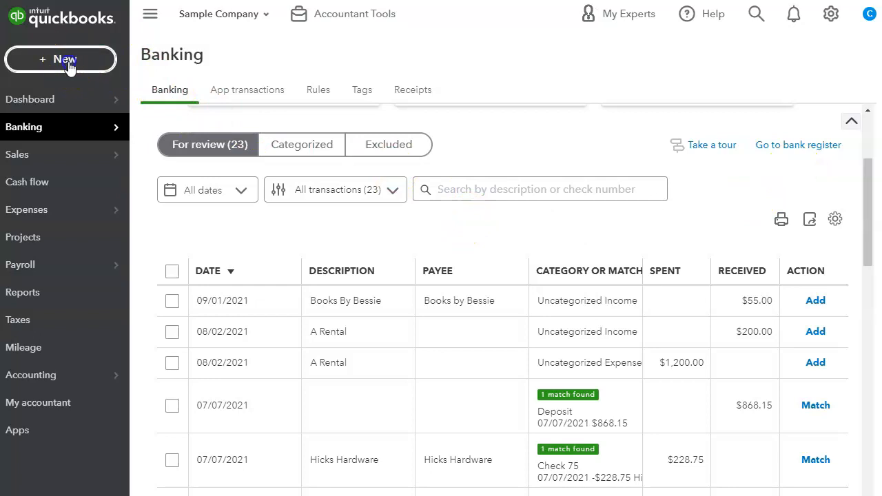
click(61, 59)
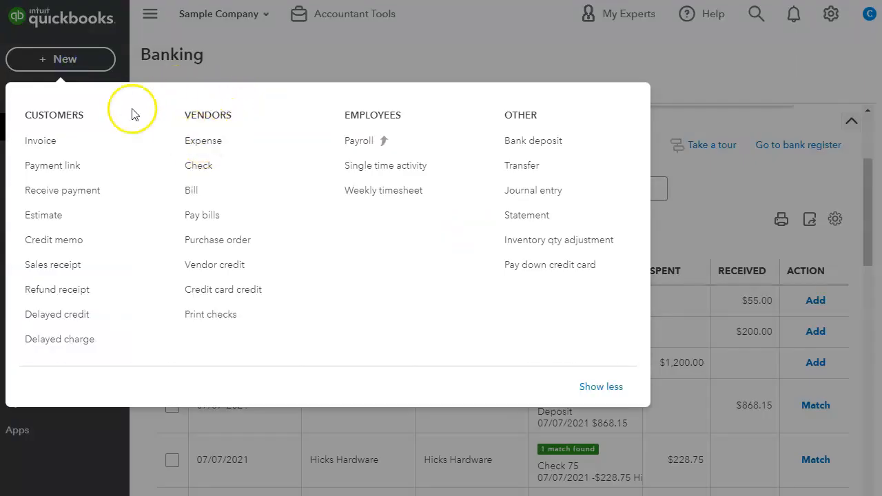
mouse_move(202, 141)
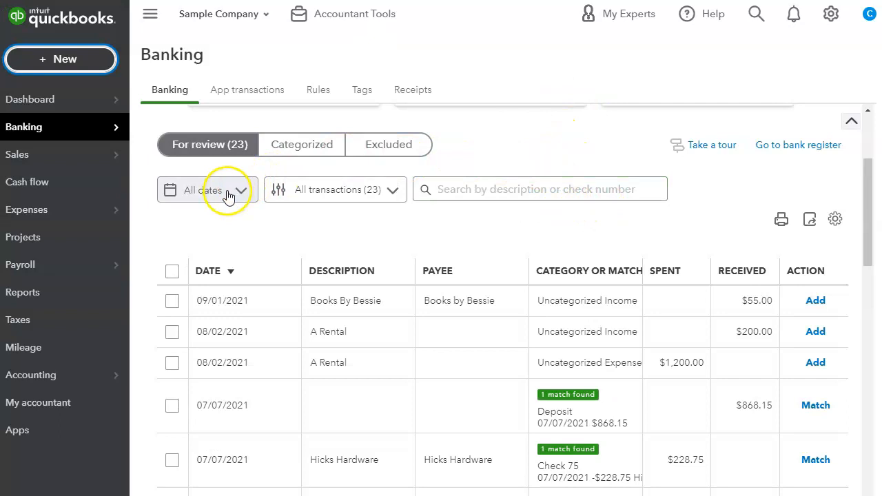
- Filter the review list to This month, try the Matched filter, then clear it
click(241, 189)
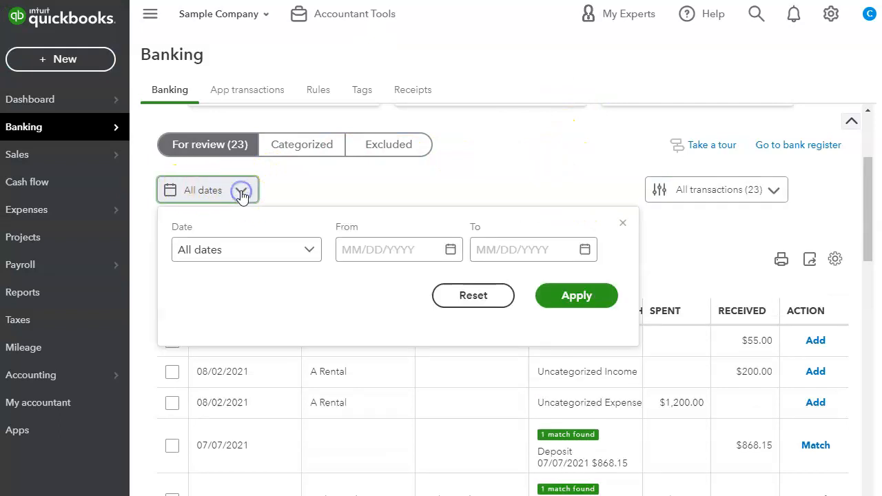
mouse_move(449, 249)
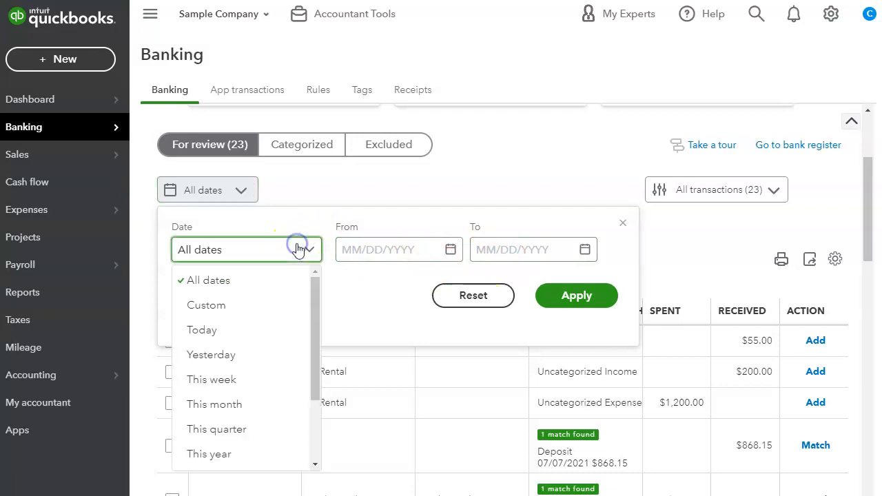
click(214, 403)
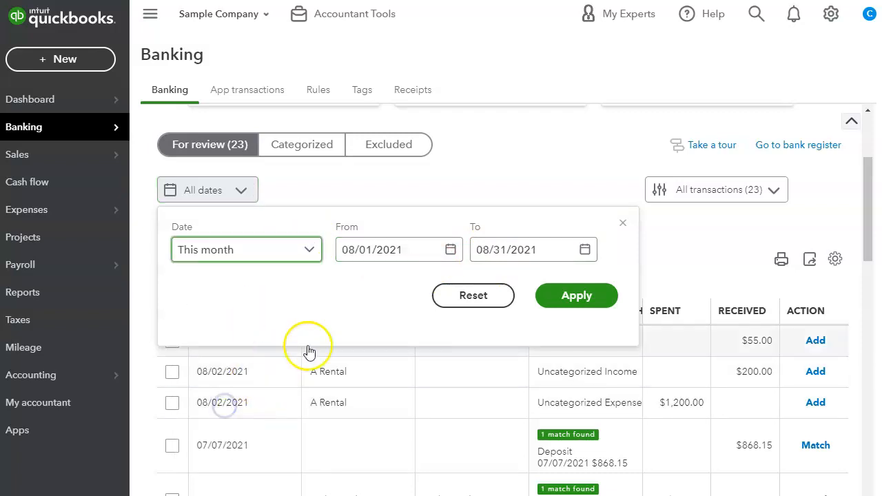
click(576, 295)
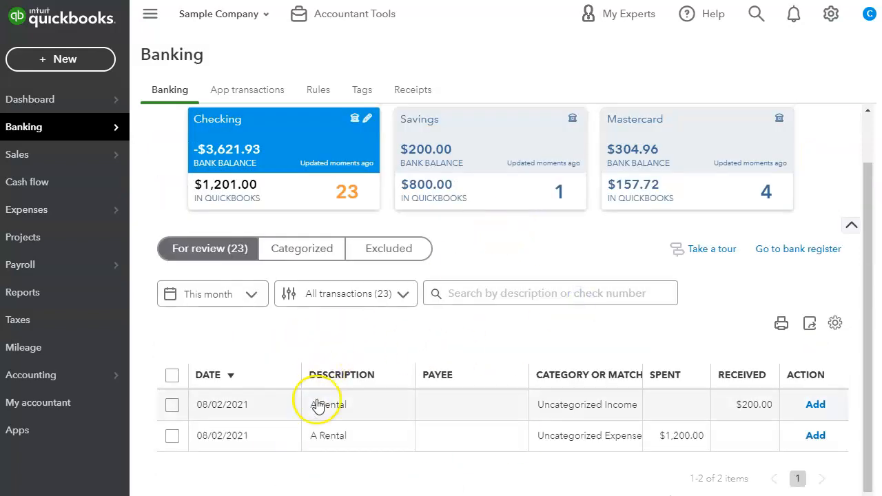
click(344, 293)
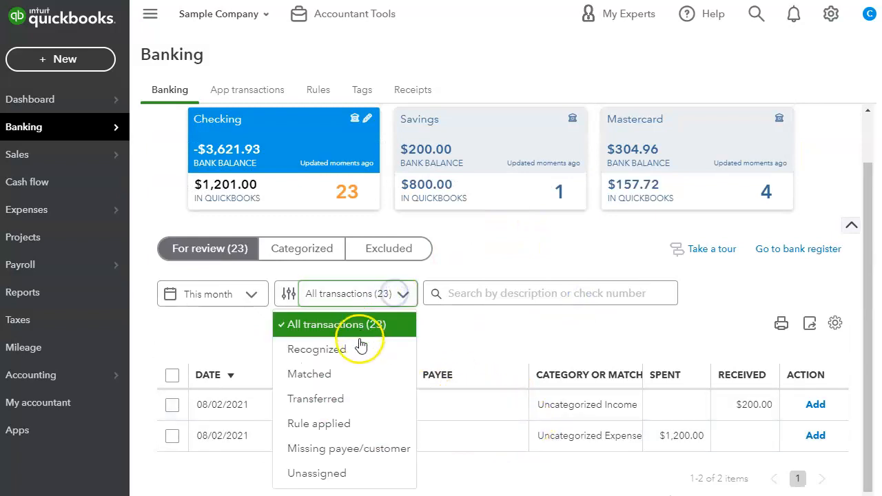
click(309, 373)
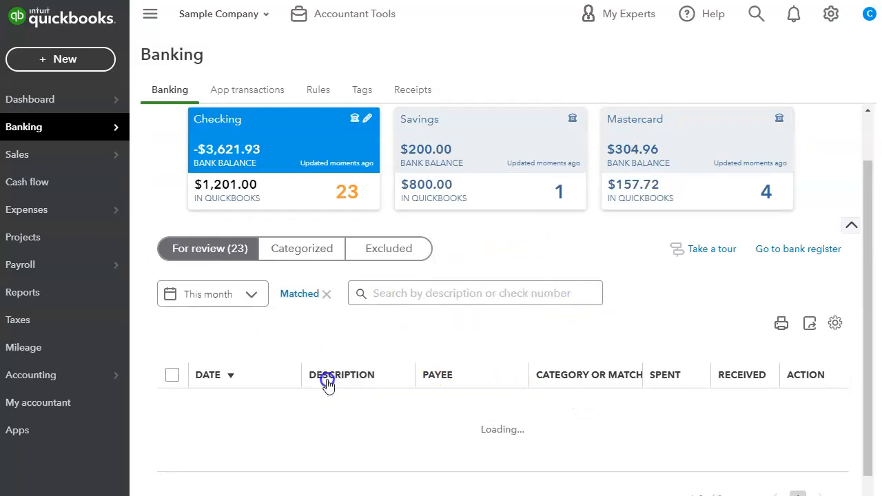
click(325, 294)
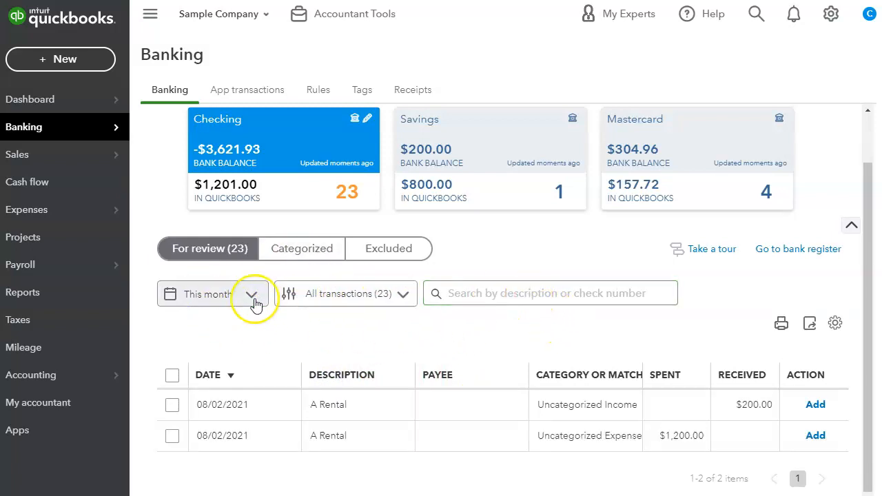
mouse_move(289, 331)
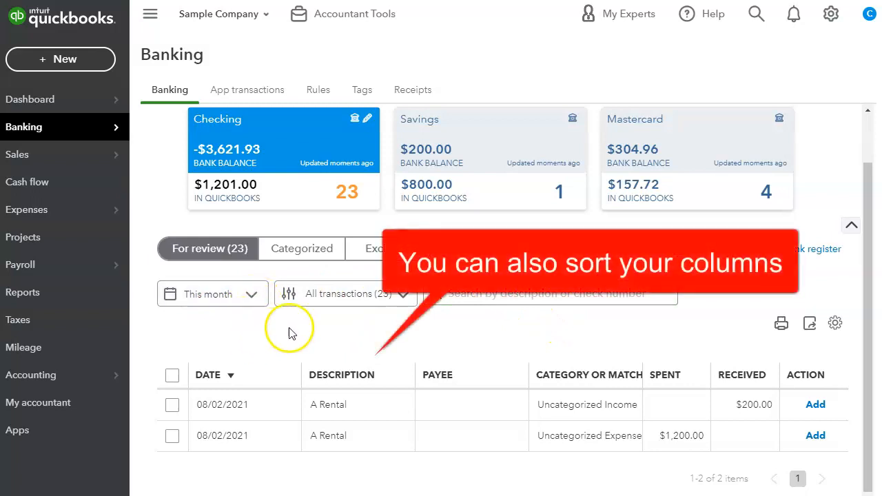
mouse_move(364, 329)
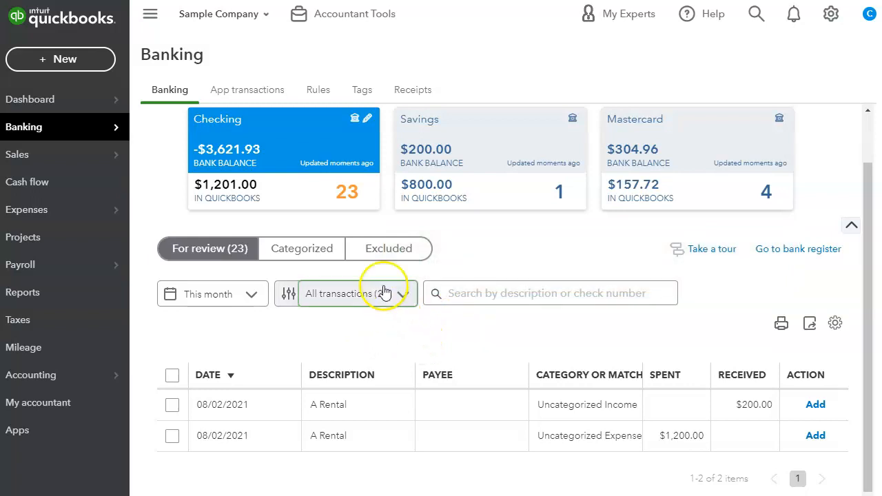
mouse_move(590, 276)
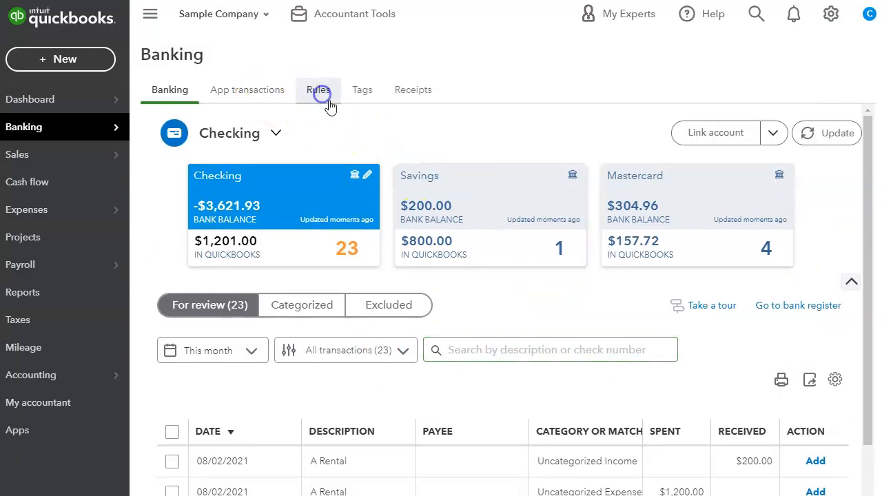
- Open the banking Rules page, which has no rules yet
click(317, 90)
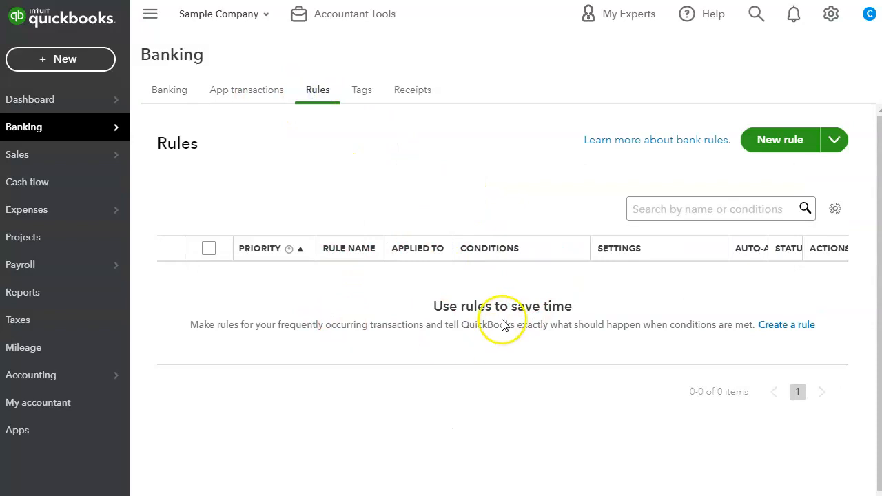
mouse_move(605, 264)
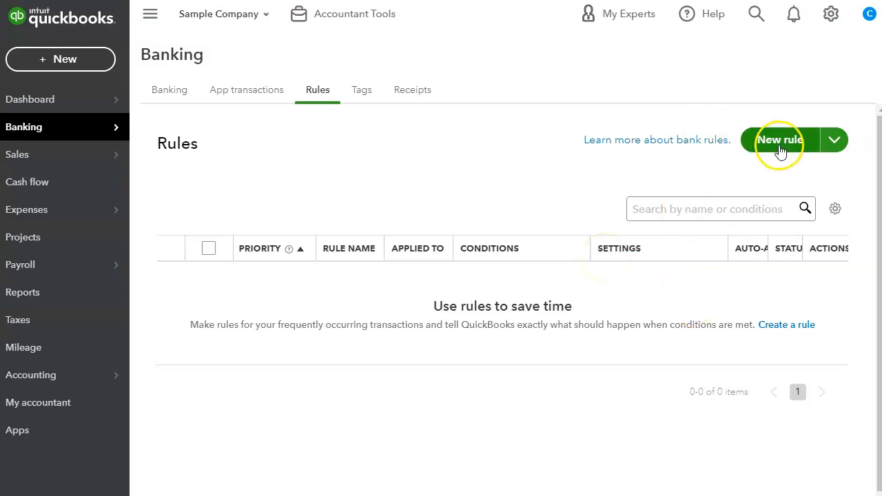
mouse_move(511, 222)
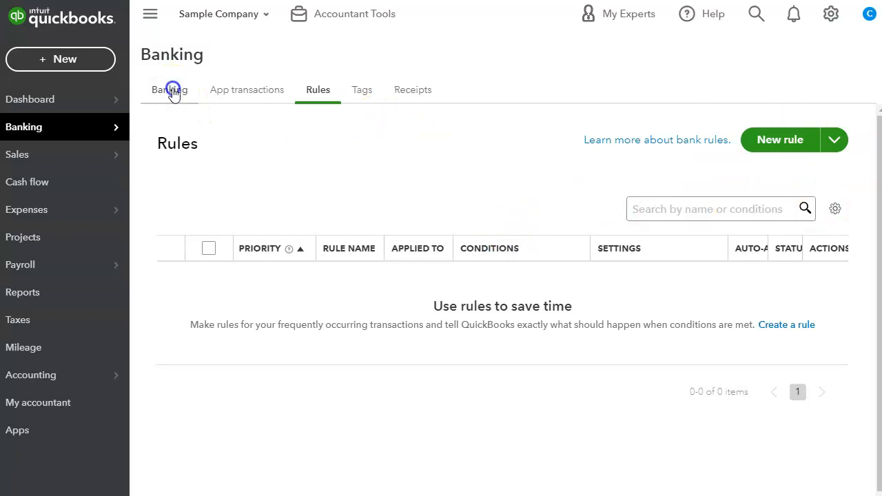
- Return to the Banking tab and scroll through the For review list
click(169, 90)
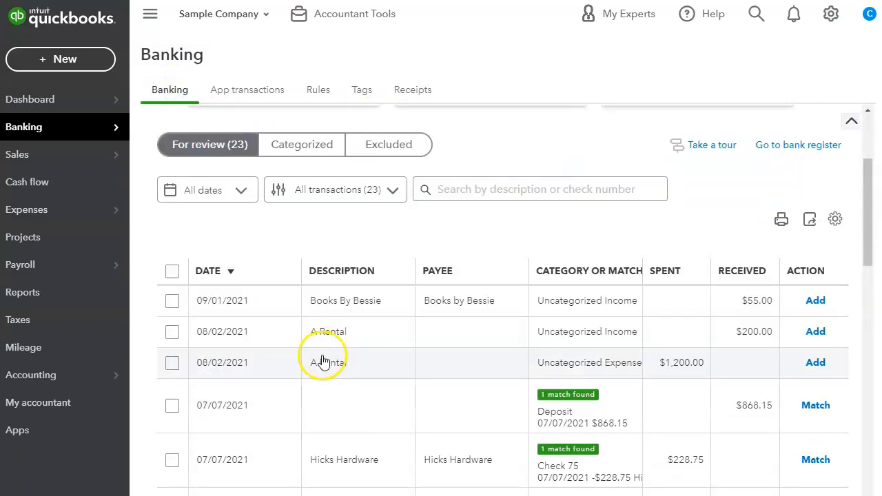
scroll(down, 3)
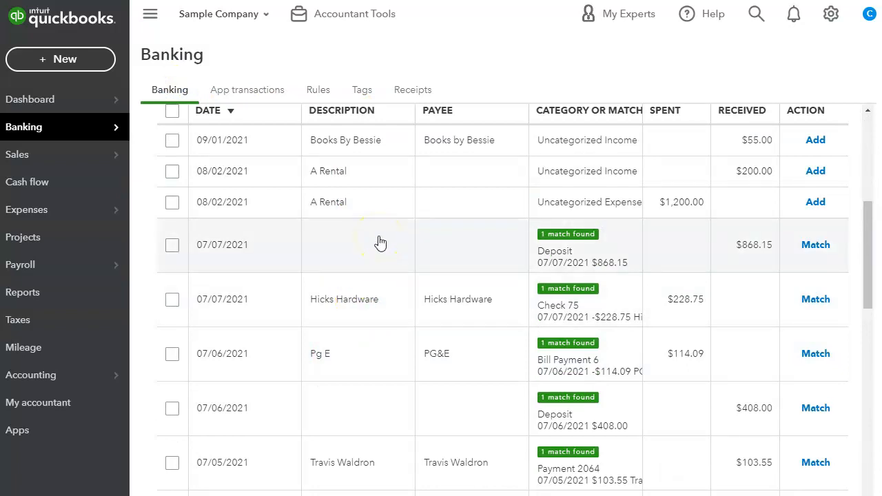
mouse_move(381, 242)
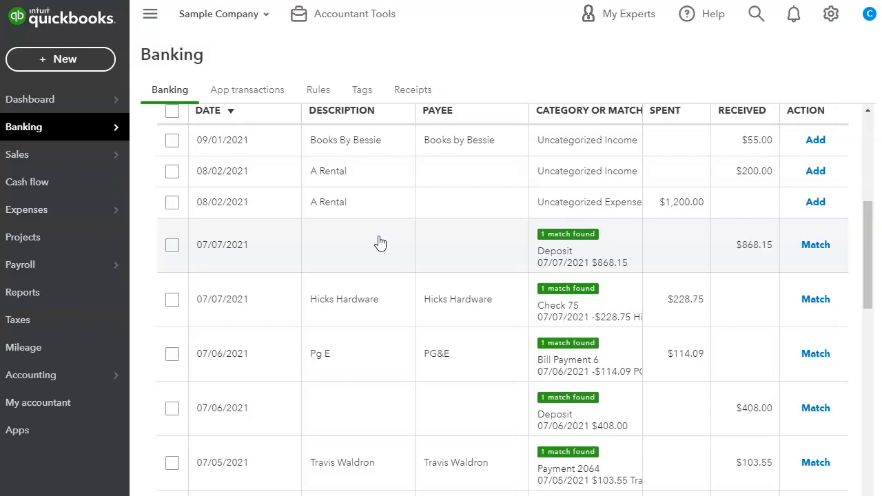
mouse_move(634, 233)
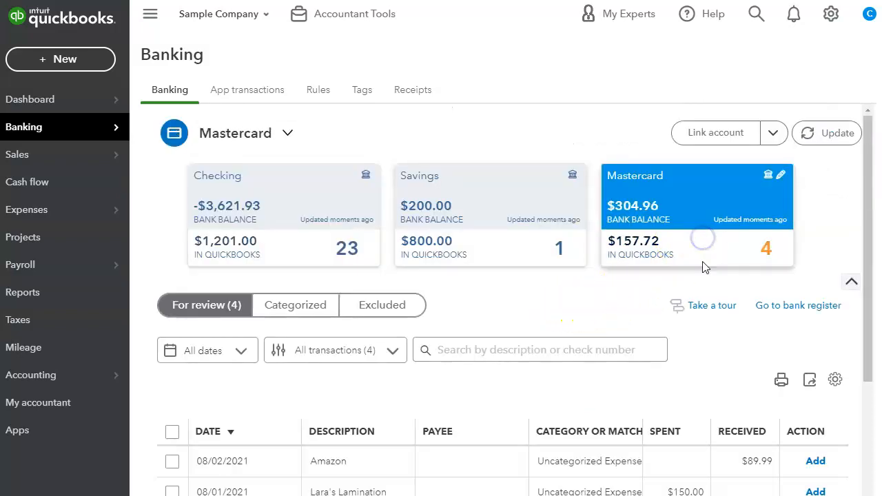
- Scroll to the Norton Lumber $103.55 charge showing its CC Bill Payment match
scroll(down, 3)
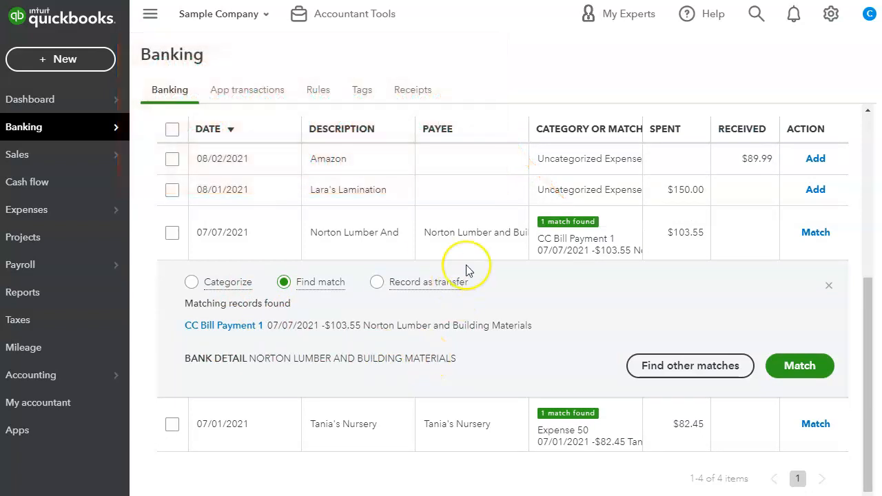
mouse_move(413, 268)
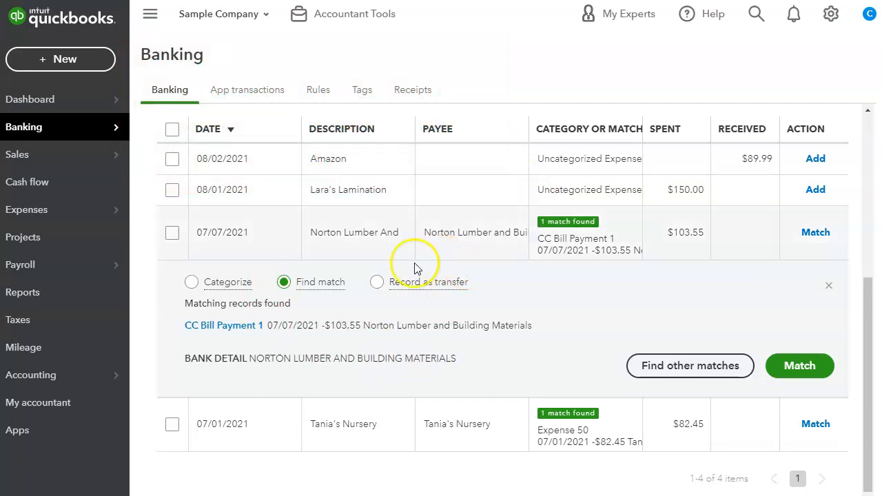
mouse_move(215, 338)
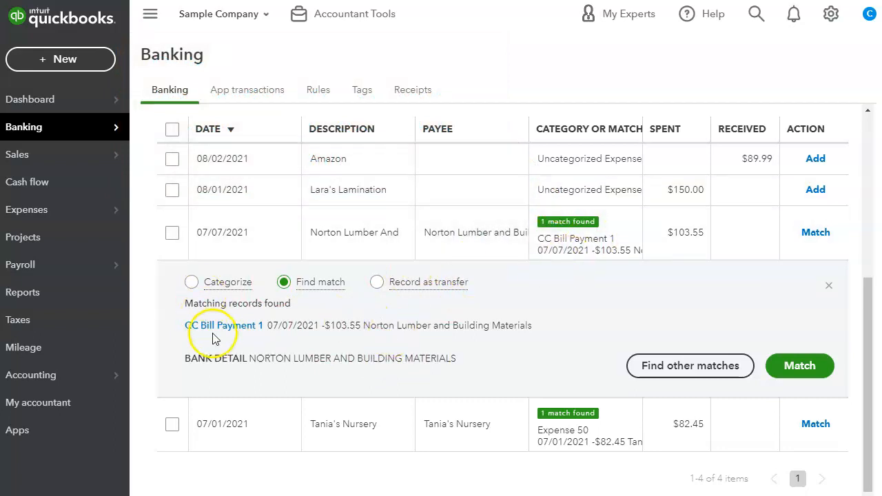
mouse_move(410, 269)
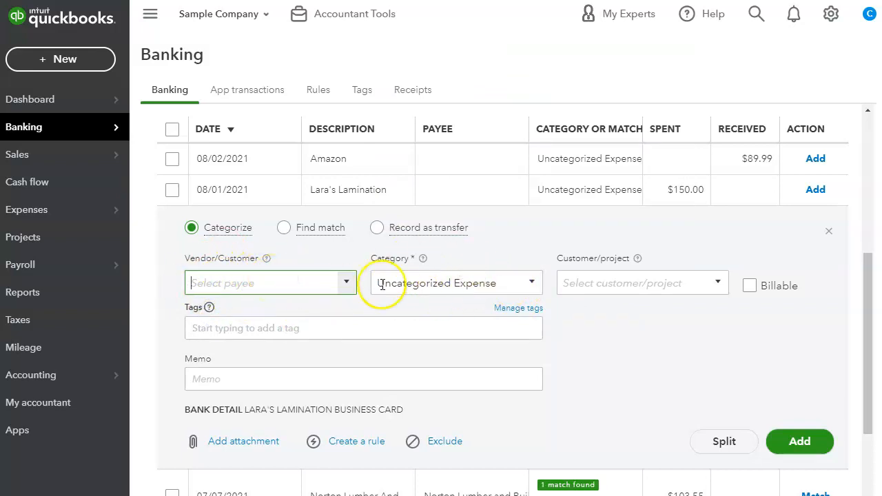
mouse_move(320, 303)
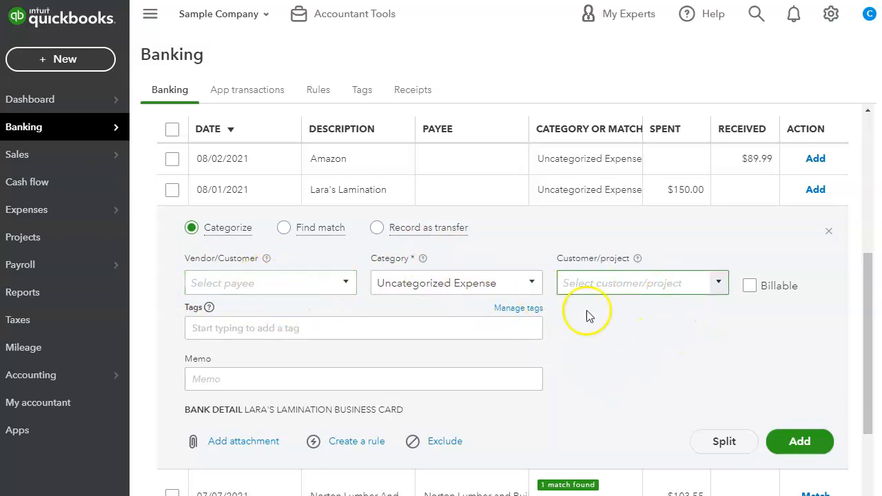
- Expand the $150 Lara's Lamination charge, review its fields, collapse and reopen it
click(718, 283)
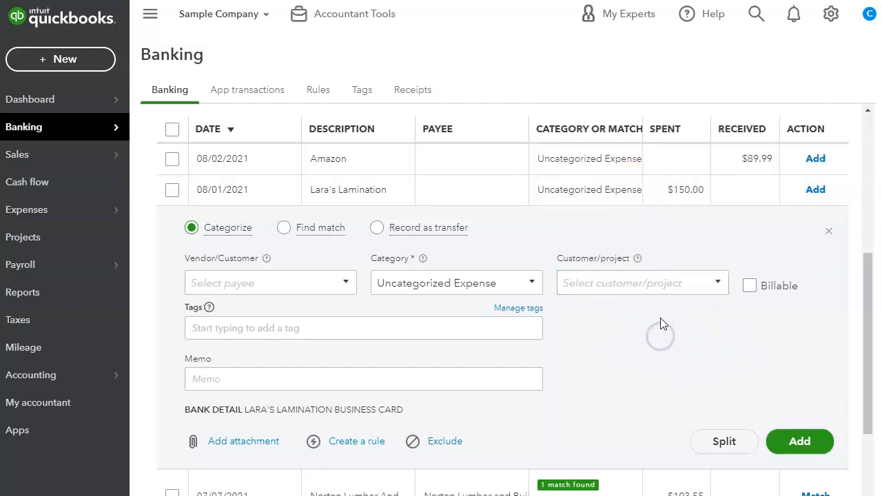
scroll(down, 3)
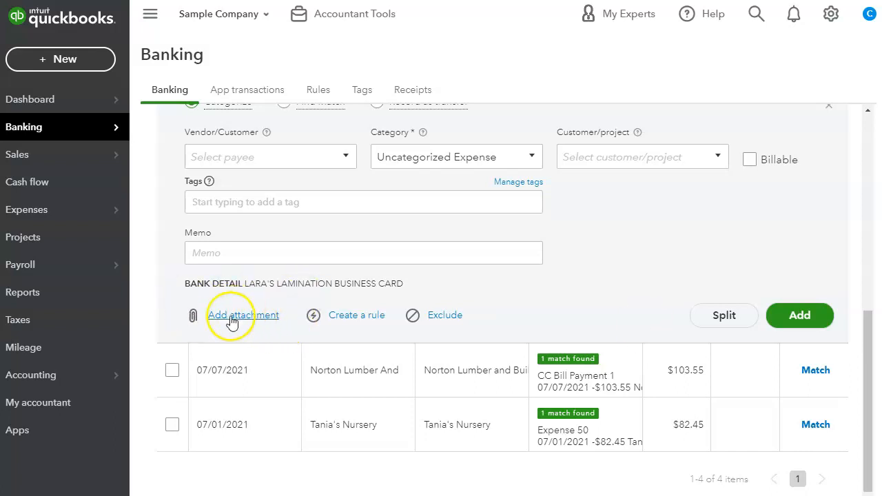
mouse_move(447, 315)
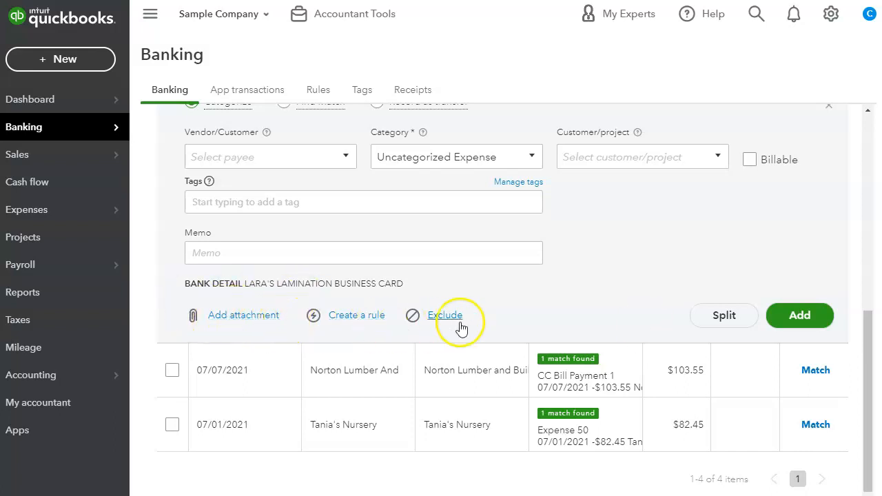
scroll(up, 3)
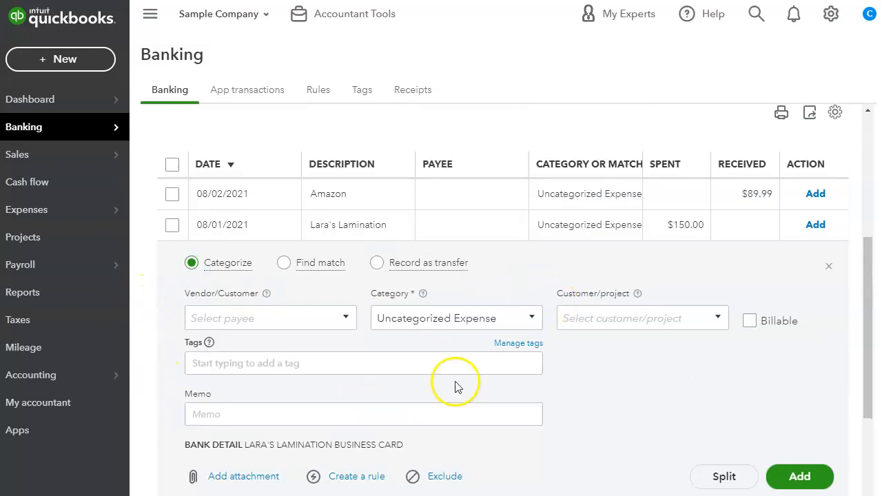
click(830, 267)
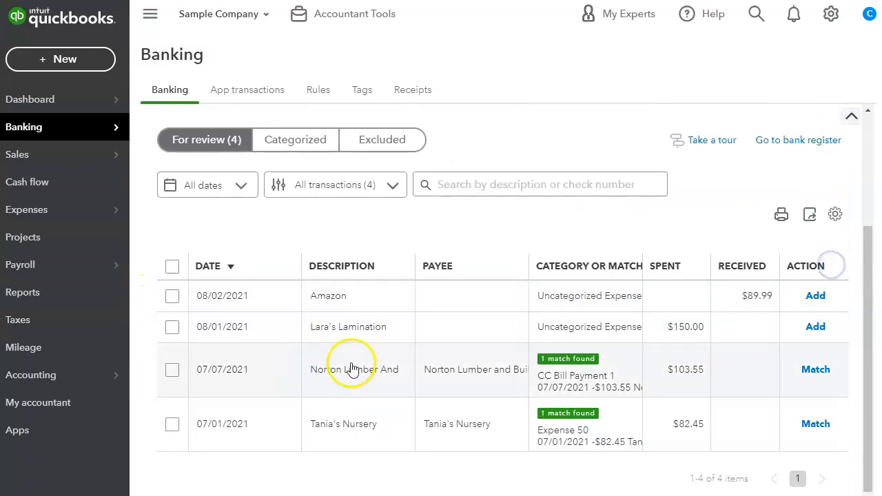
click(347, 327)
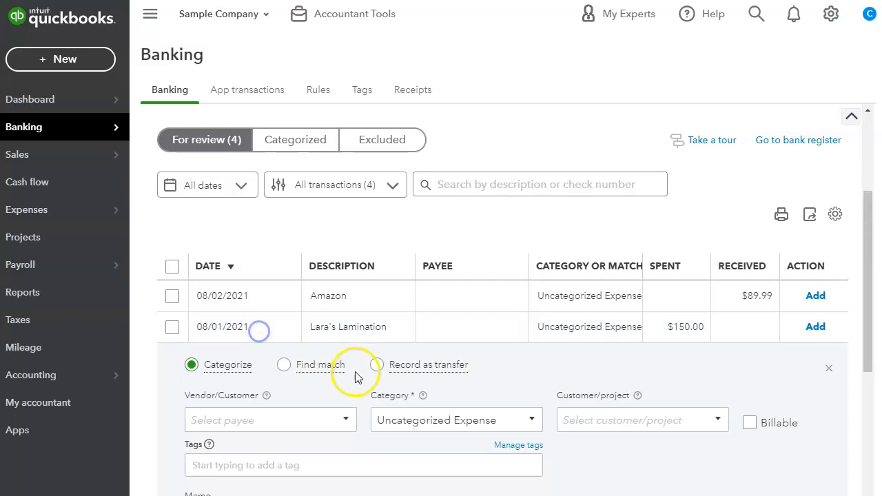
scroll(down, 3)
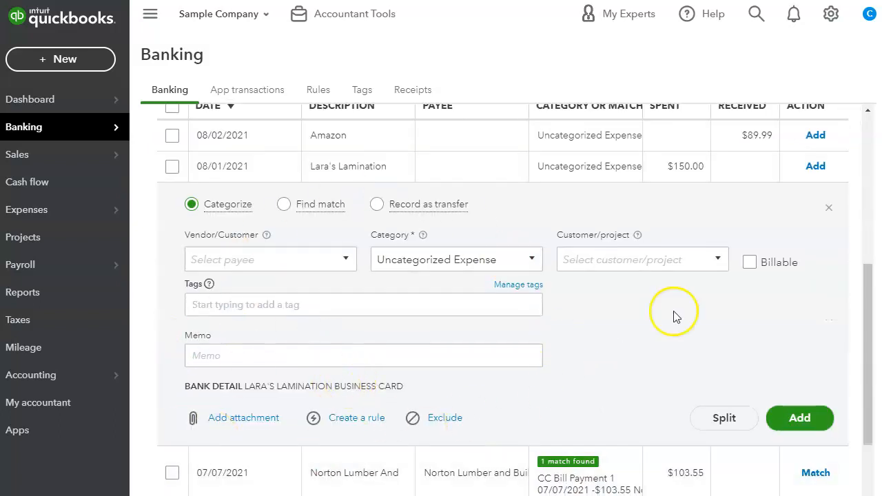
mouse_move(598, 369)
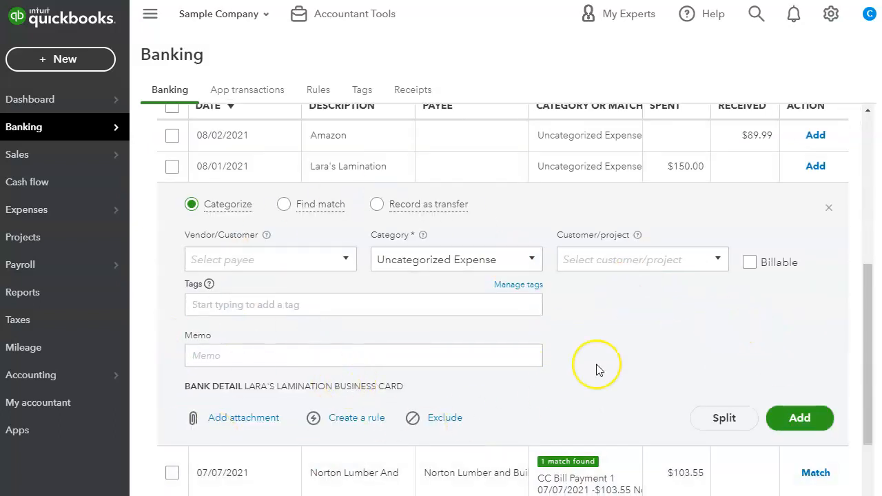
mouse_move(597, 365)
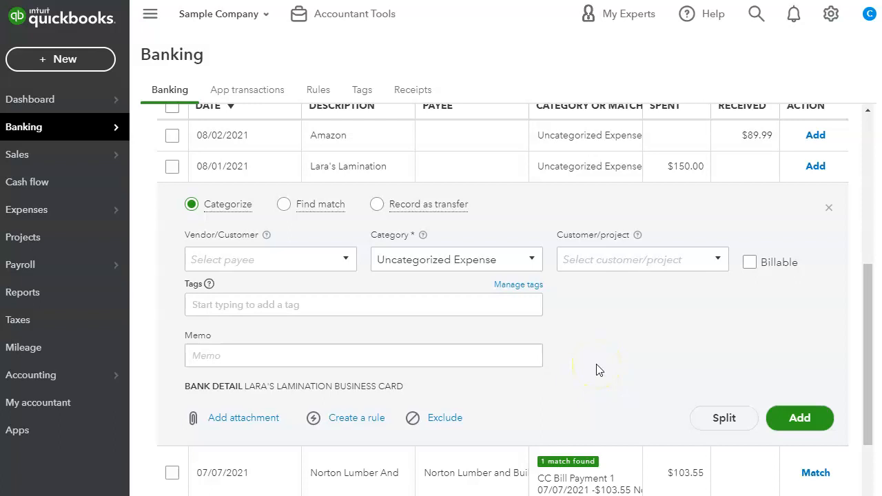
mouse_move(599, 369)
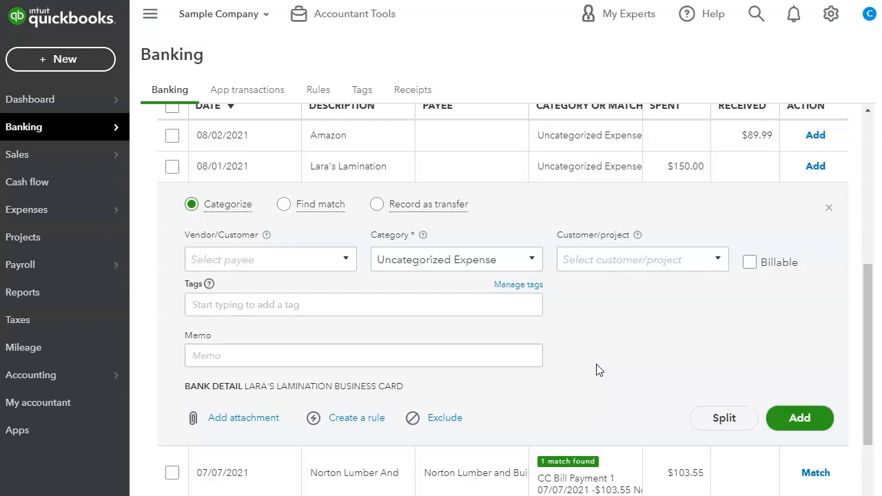
mouse_move(590, 366)
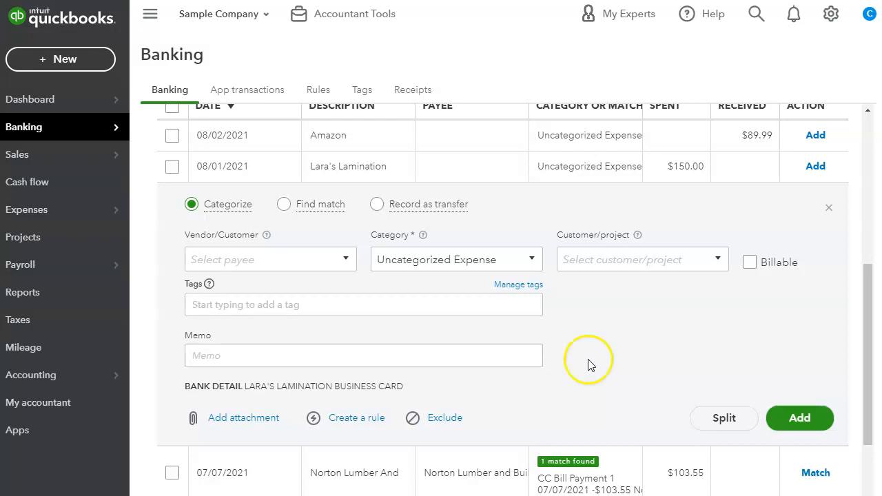